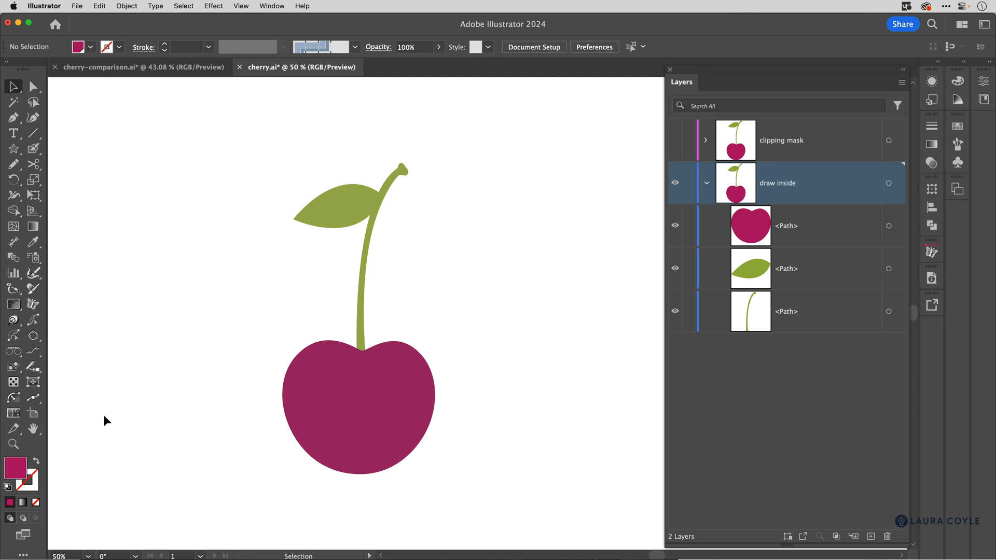
# Step: Select the cherry body path as the shape the shadow will be painted inside
pyautogui.click(357, 406)
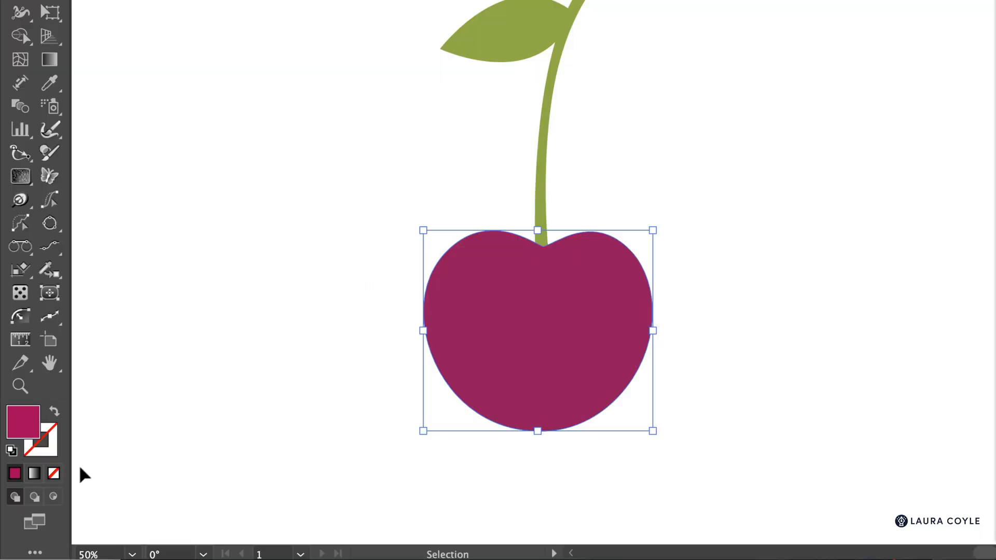
pyautogui.moveTo(53, 496)
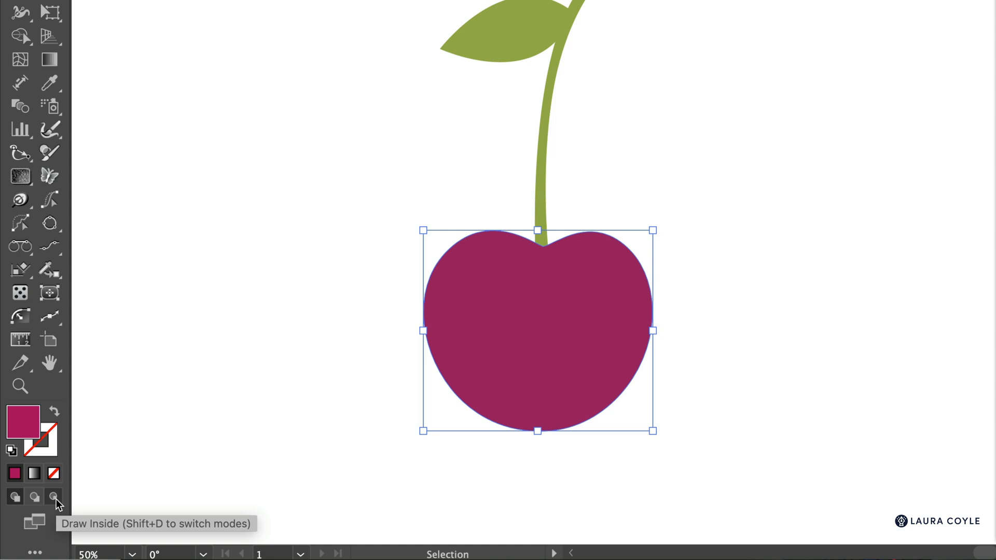
# Step: Switch to Draw Inside mode so new brush strokes stay within the cherry body
pyautogui.click(52, 497)
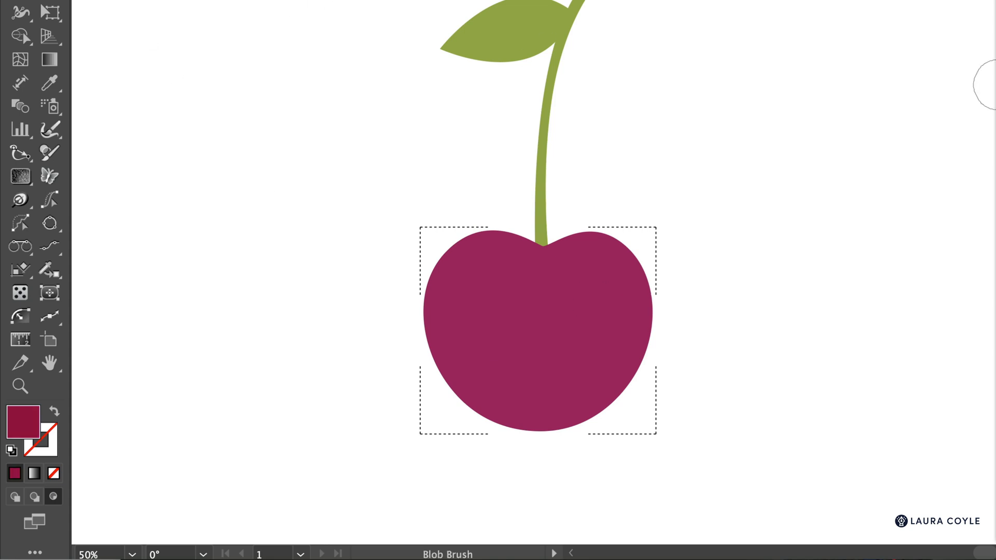
pyautogui.moveTo(568, 225)
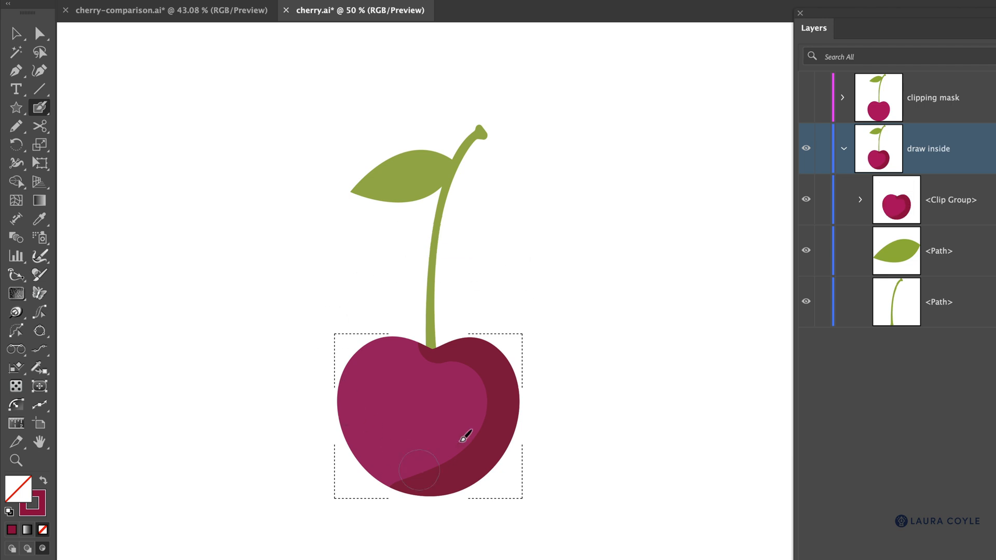
pyautogui.moveTo(453, 250)
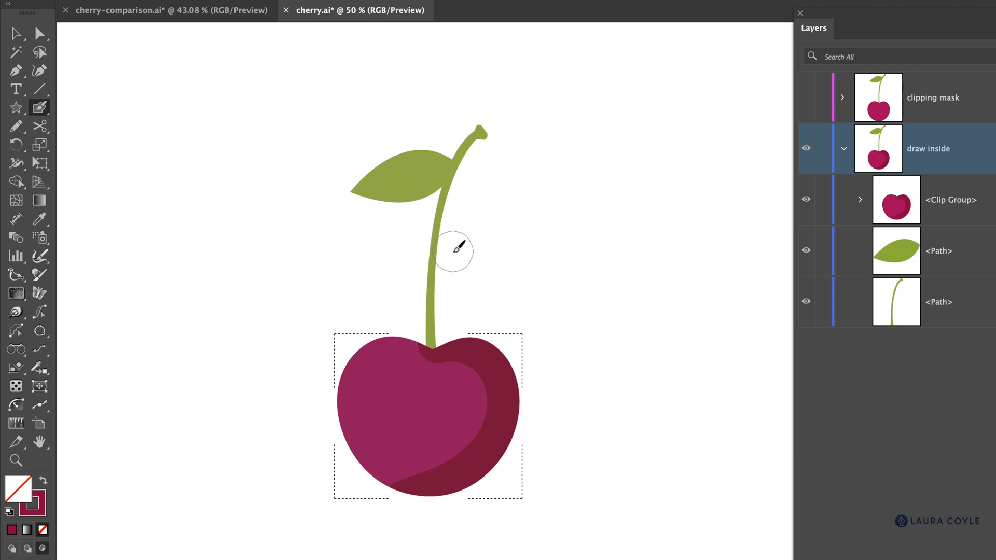
pyautogui.moveTo(479, 243)
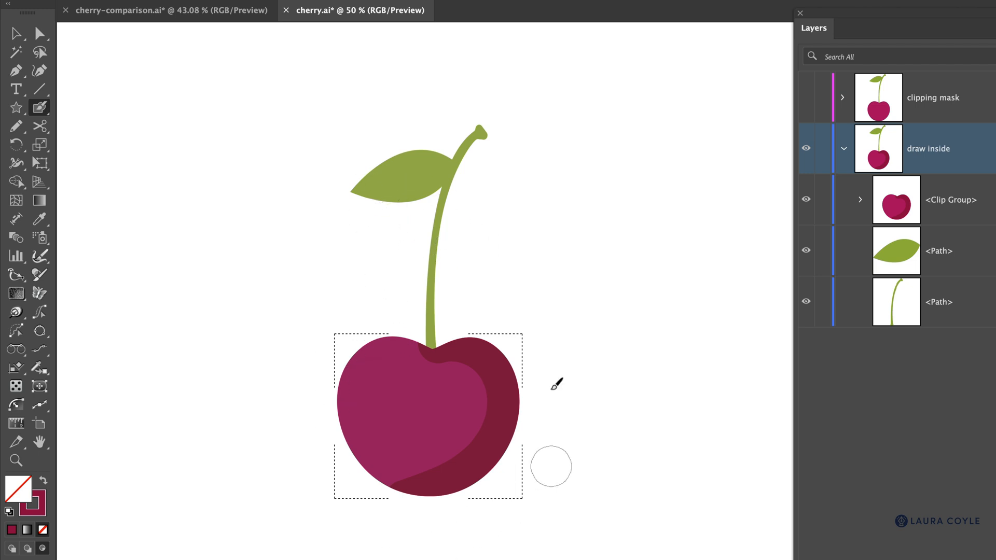
pyautogui.moveTo(563, 267)
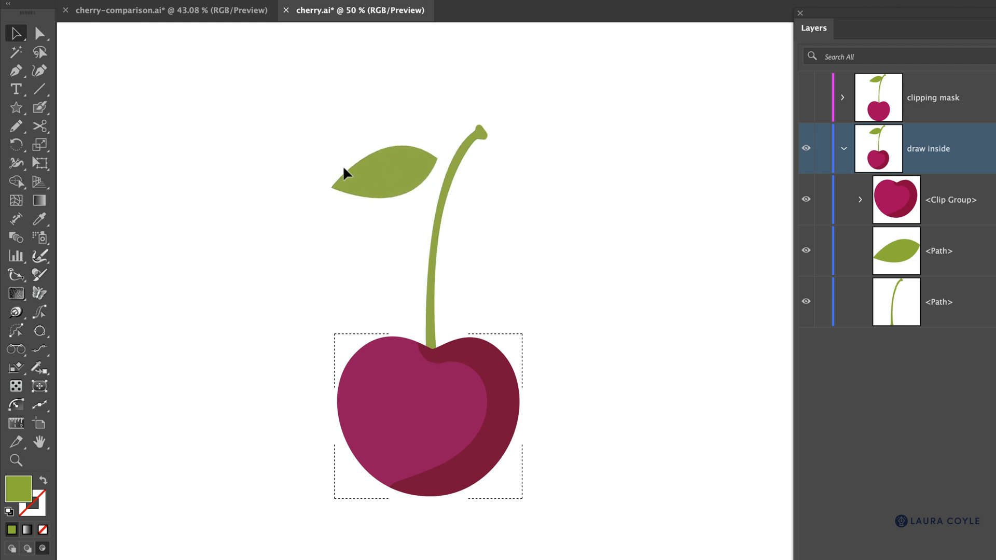
# Step: Select the leaf to deselect the body before revealing the shadow path's outline
pyautogui.click(381, 171)
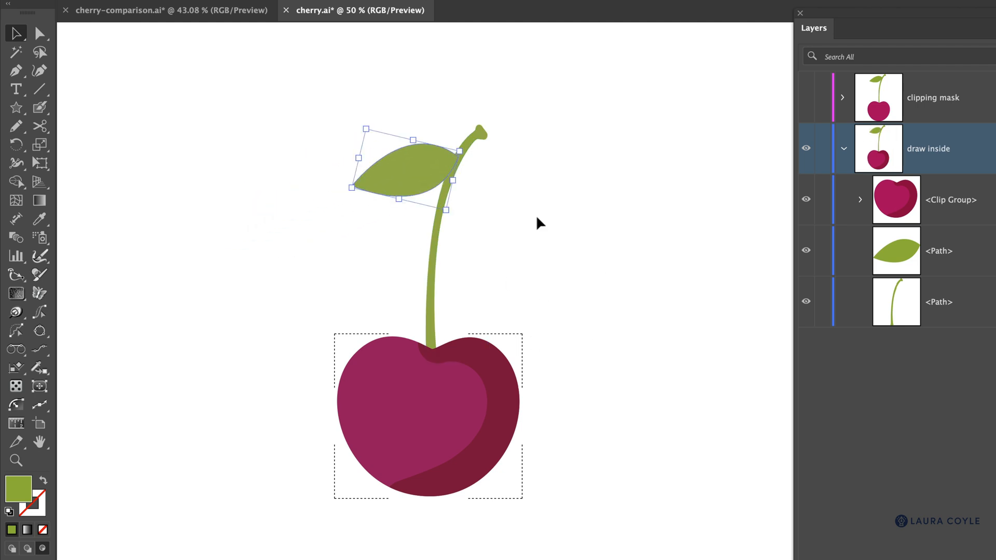
pyautogui.moveTo(487, 452)
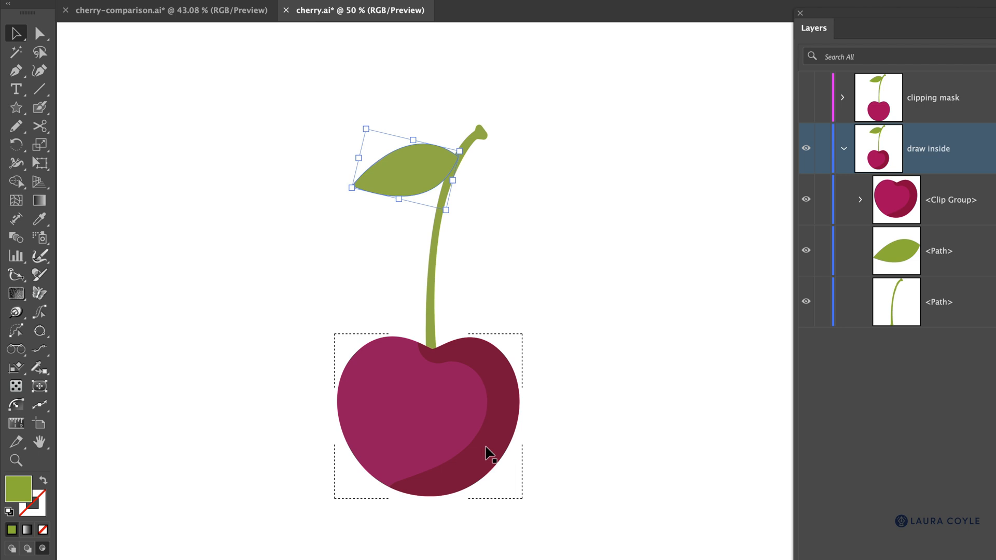
pyautogui.moveTo(420, 420)
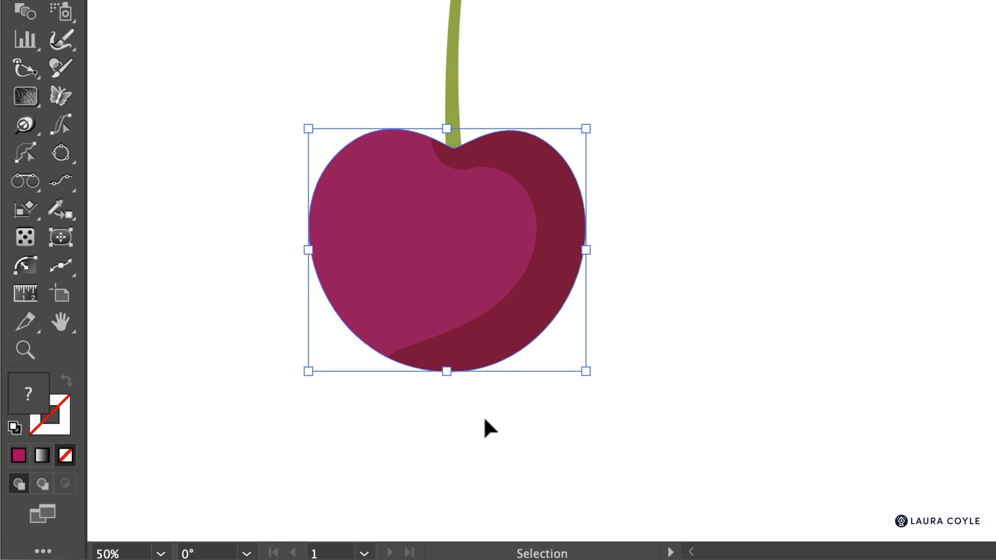
pyautogui.moveTo(64, 477)
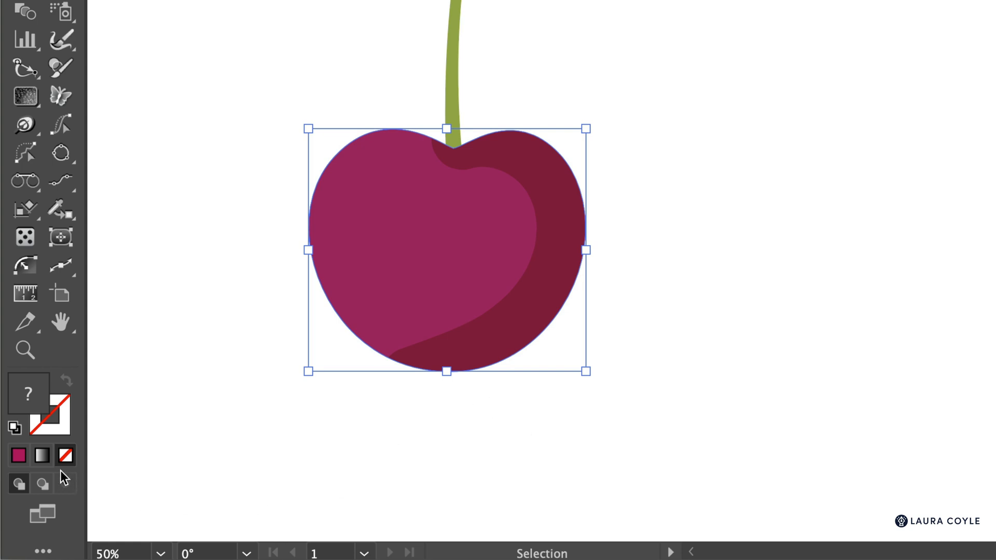
pyautogui.moveTo(281, 338)
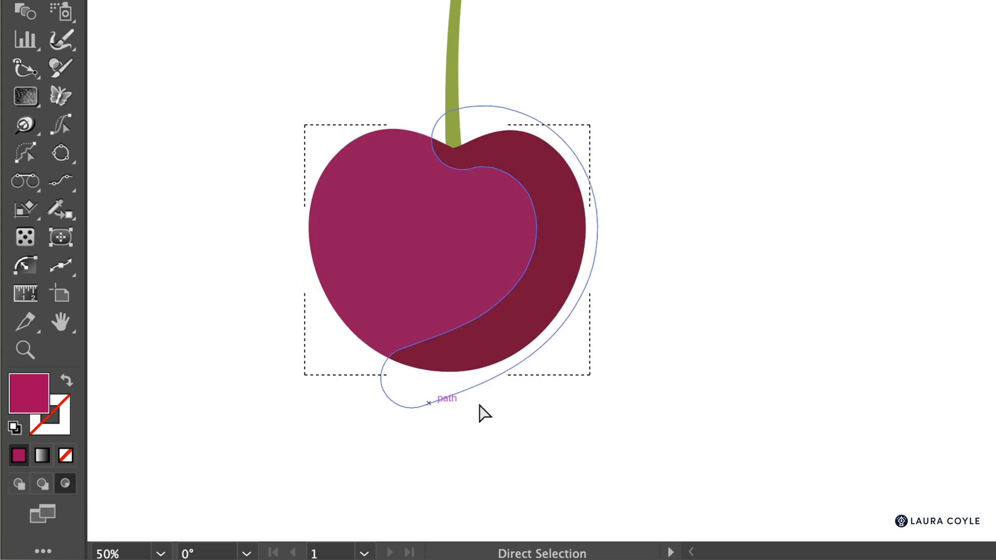
# Step: Return to Draw Normal mode and select the cherry's clip group holding body and shadow
pyautogui.click(561, 409)
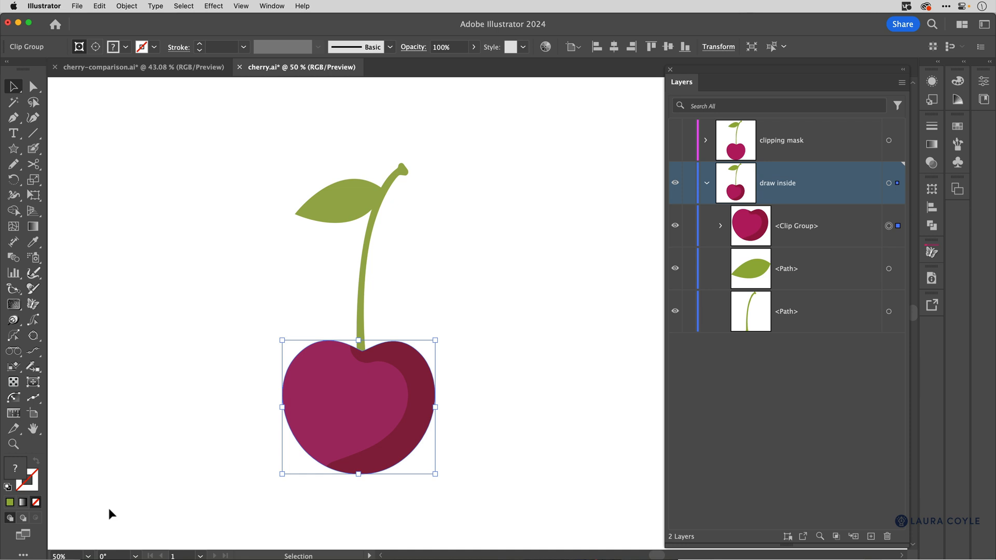
pyautogui.click(530, 412)
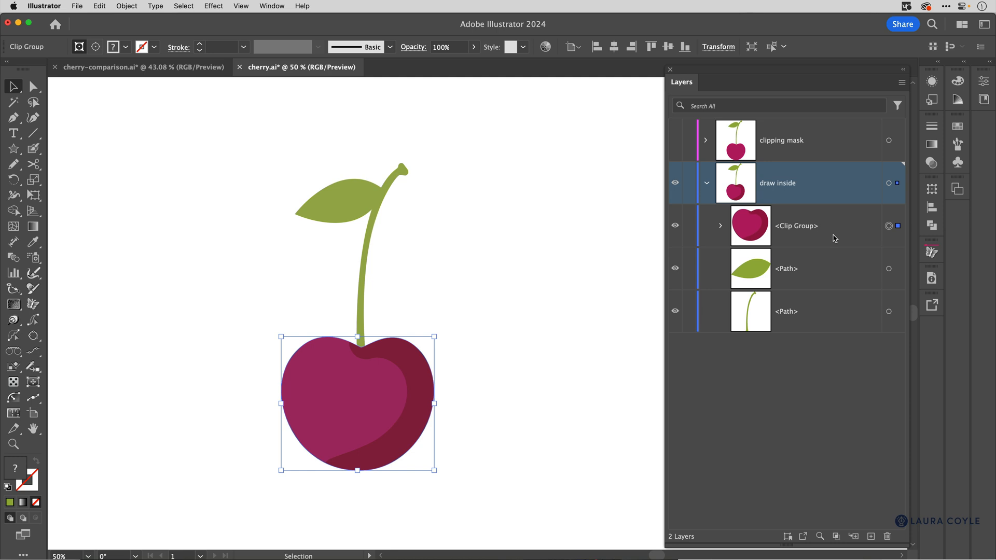
# Step: Expand the clip group to show its clipping path, then select the cherry's parts for grouping
pyautogui.click(720, 226)
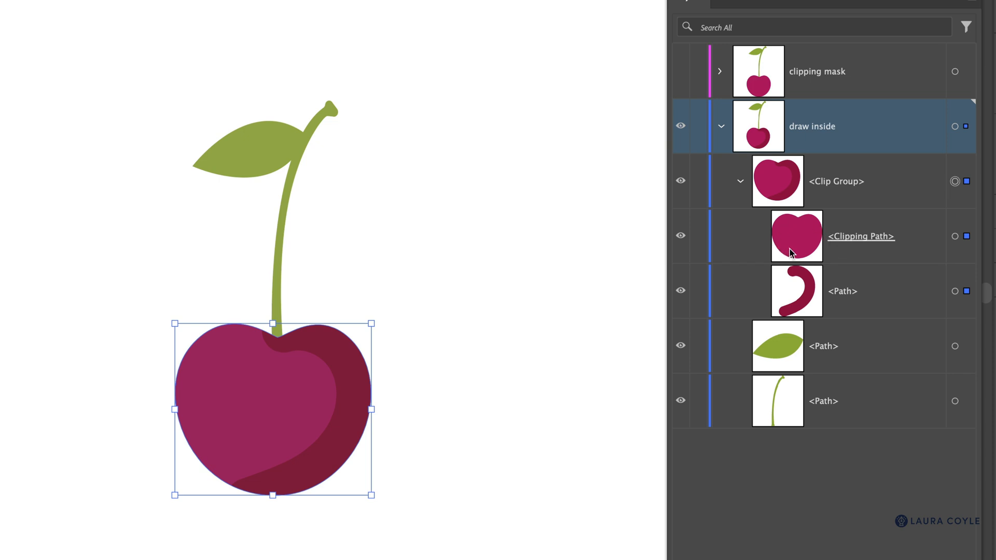
pyautogui.moveTo(810, 239)
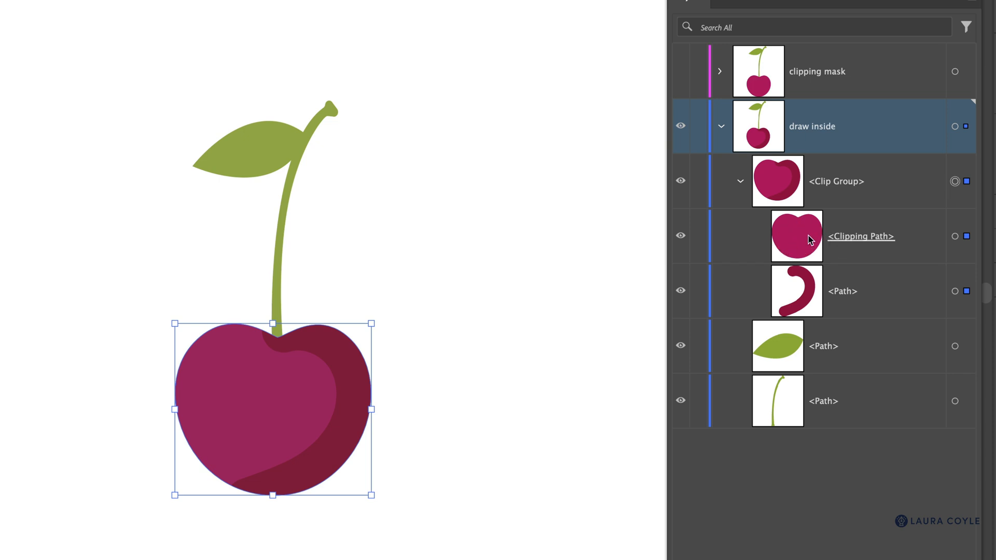
pyautogui.moveTo(841, 249)
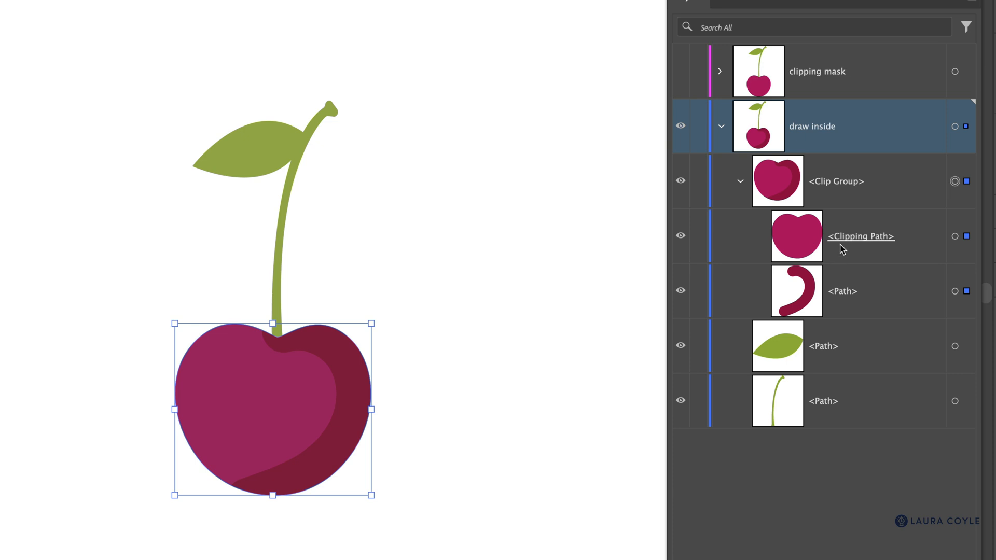
pyautogui.moveTo(888, 253)
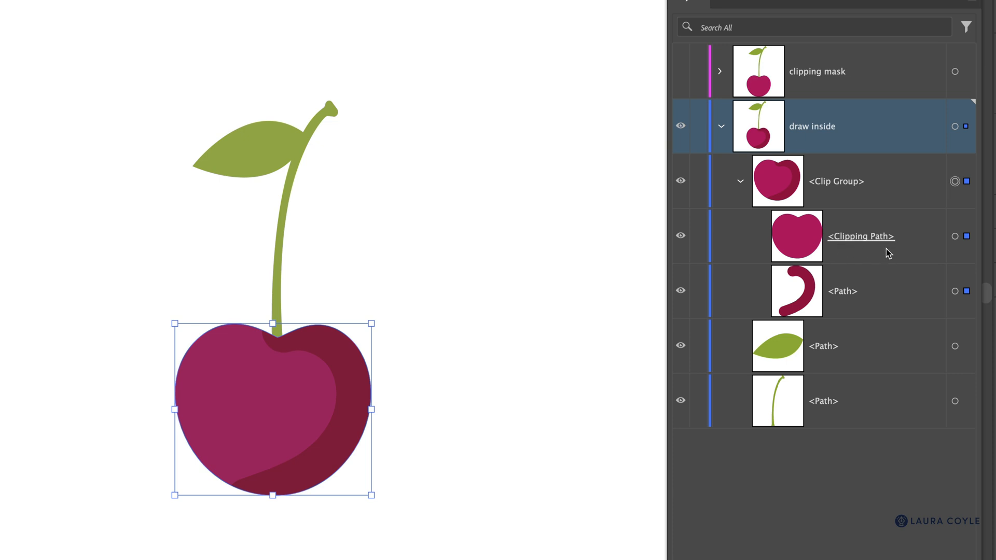
pyautogui.moveTo(335, 462)
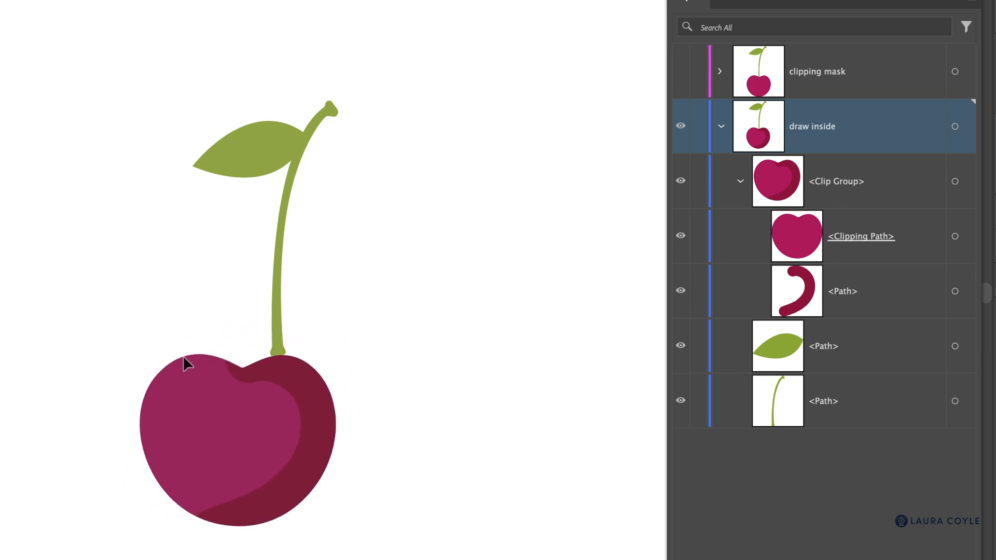
pyautogui.click(235, 412)
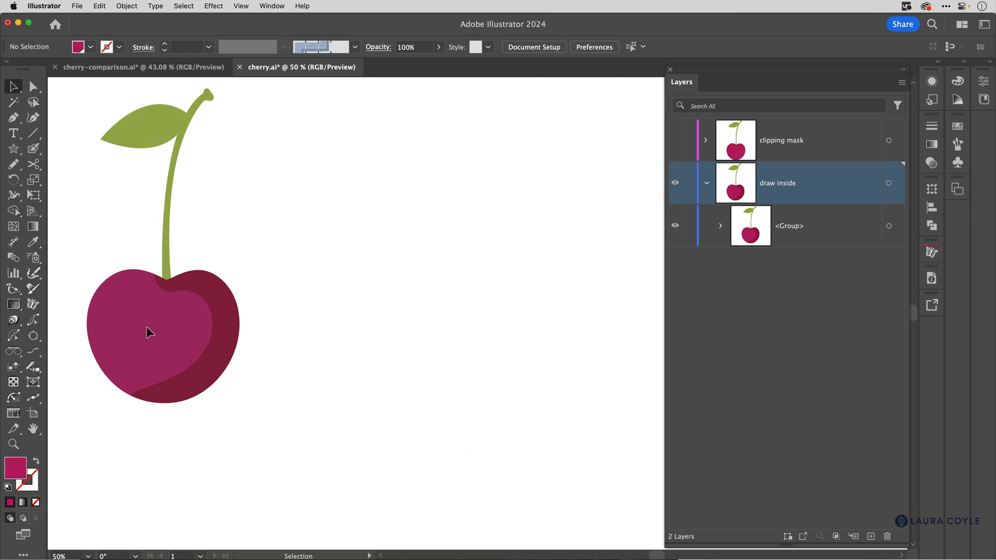
# Step: Select the grouped cherry ready to Option-drag copies to the right
pyautogui.click(162, 327)
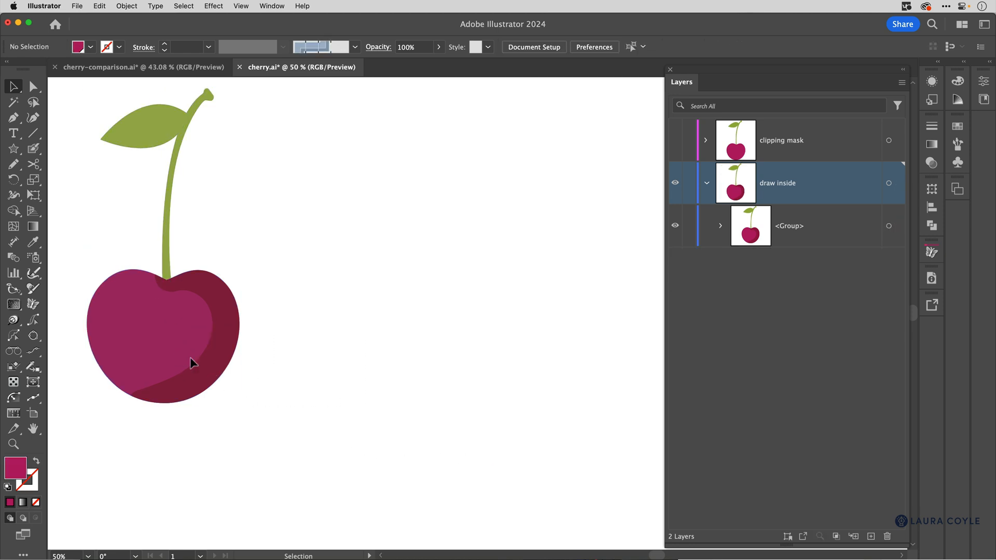
pyautogui.moveTo(205, 368)
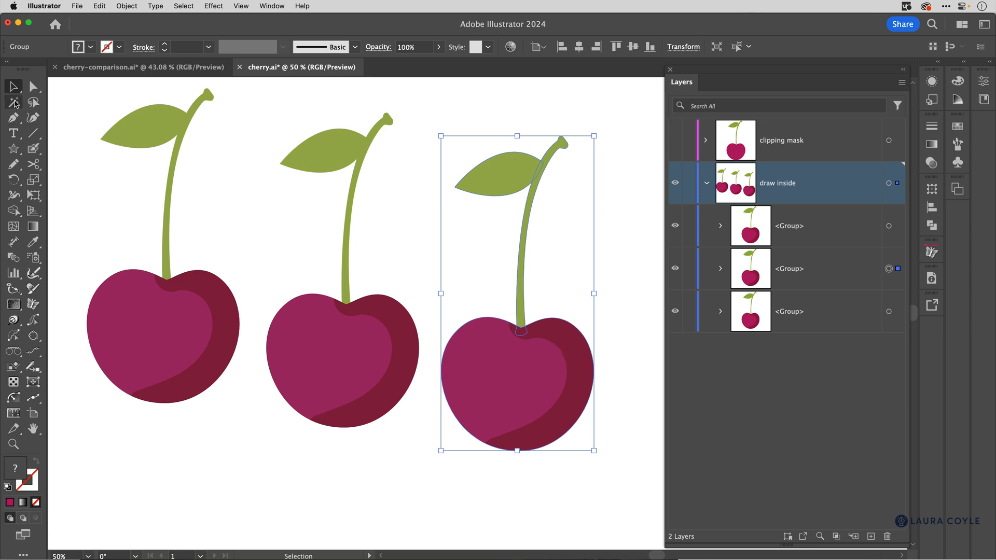
pyautogui.click(13, 102)
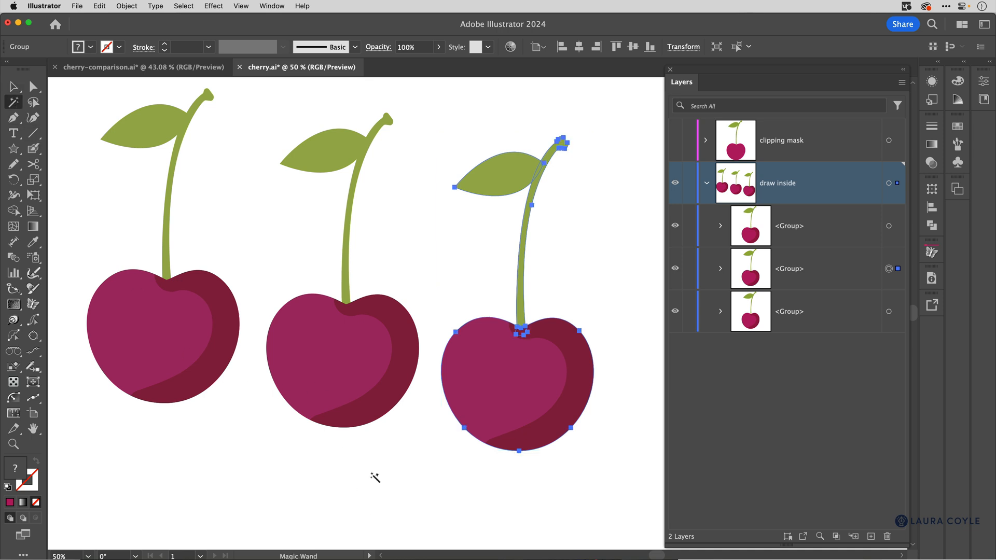
pyautogui.click(375, 477)
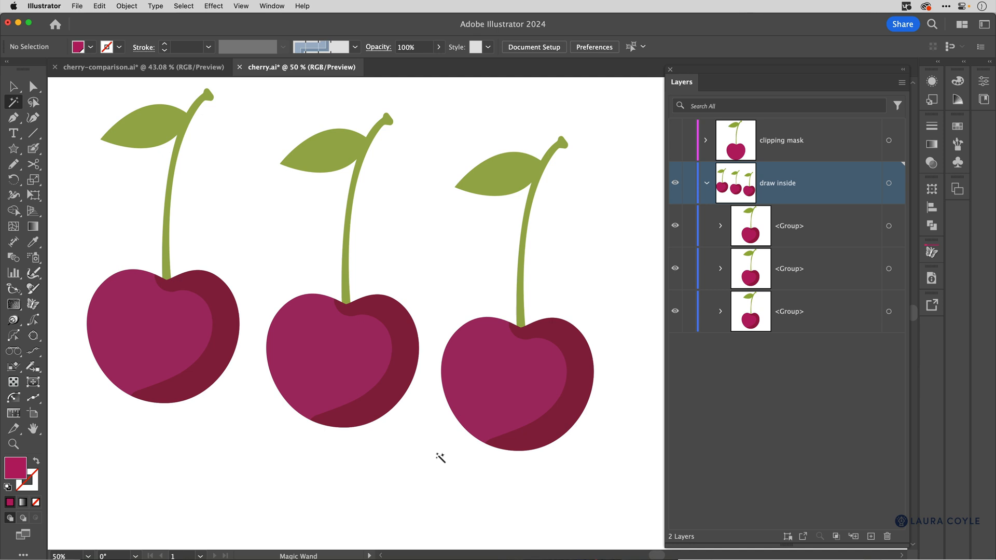
pyautogui.moveTo(504, 394)
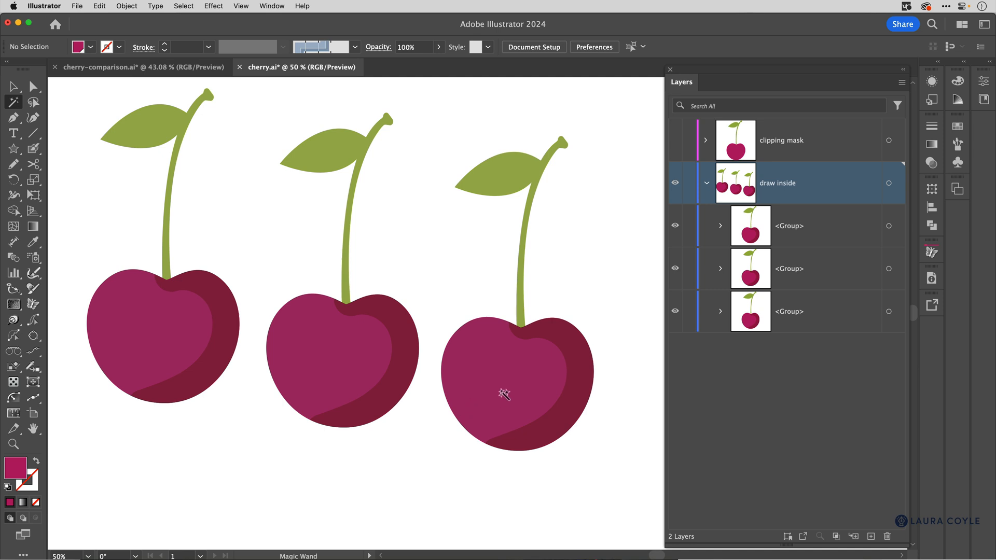
pyautogui.moveTo(502, 400)
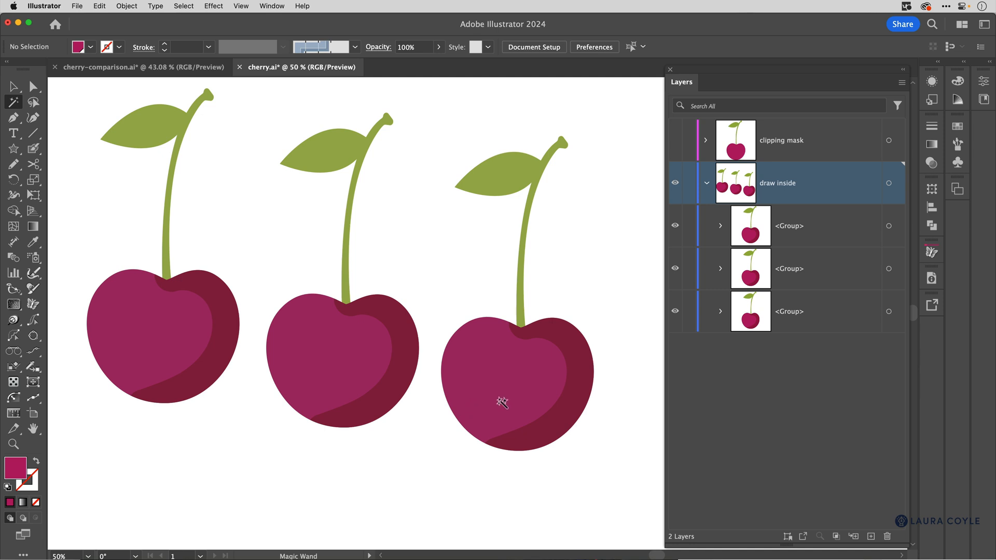
pyautogui.moveTo(500, 377)
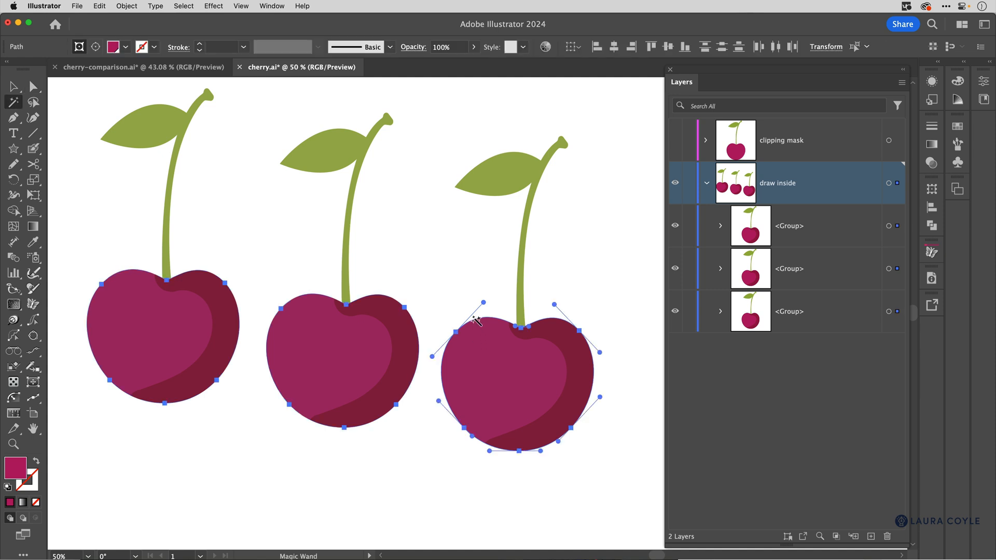
pyautogui.click(437, 448)
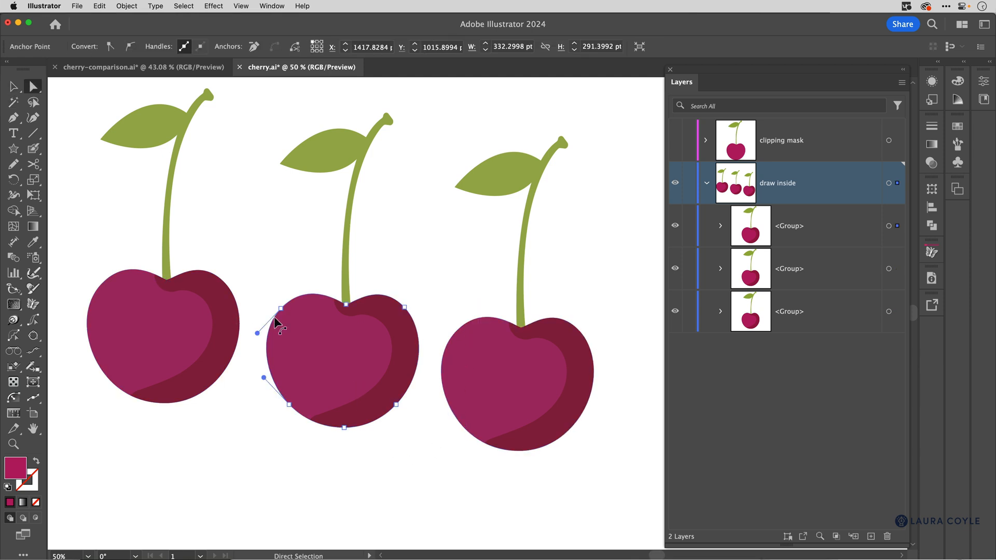
pyautogui.click(260, 449)
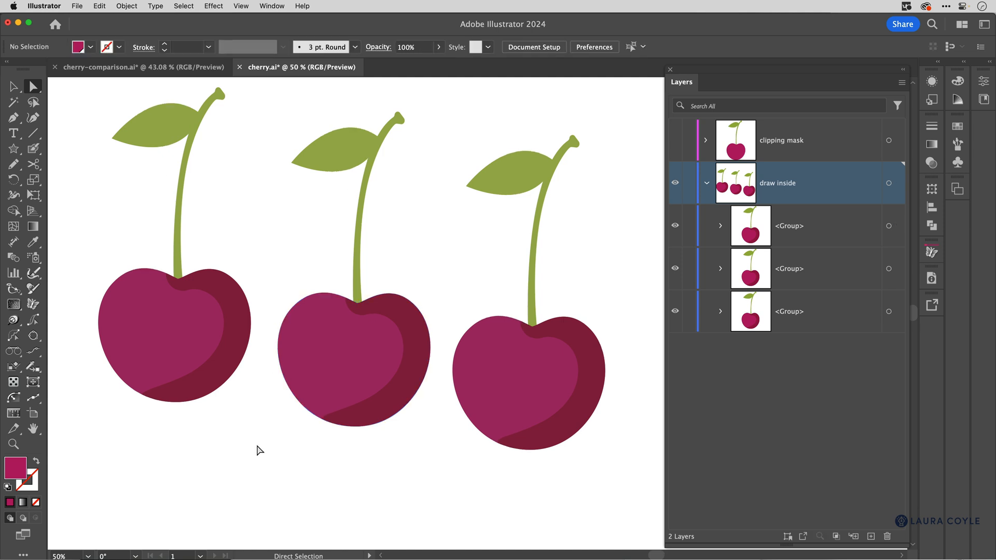
# Step: Switch to cherry-comparison.ai and select the right-hand cherry
pyautogui.click(137, 66)
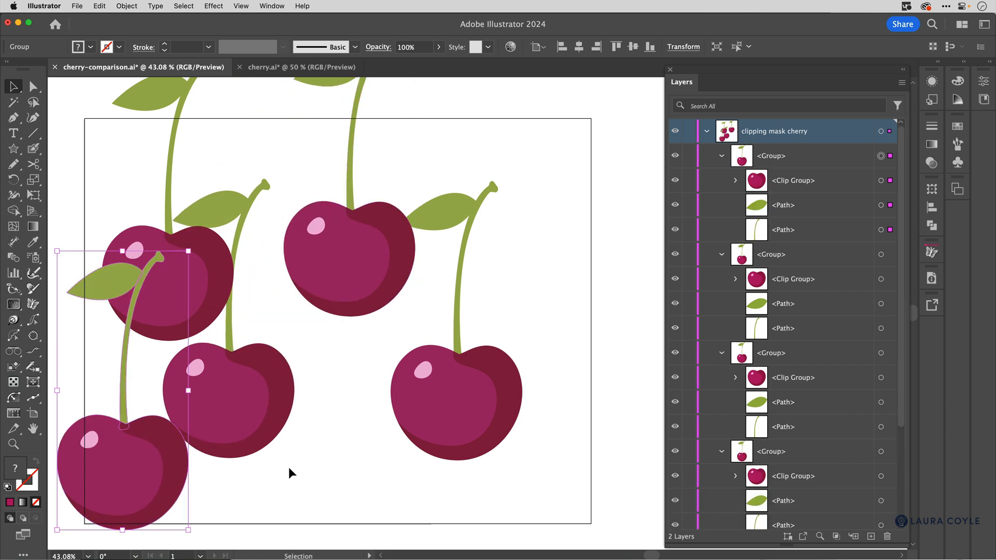
pyautogui.click(13, 87)
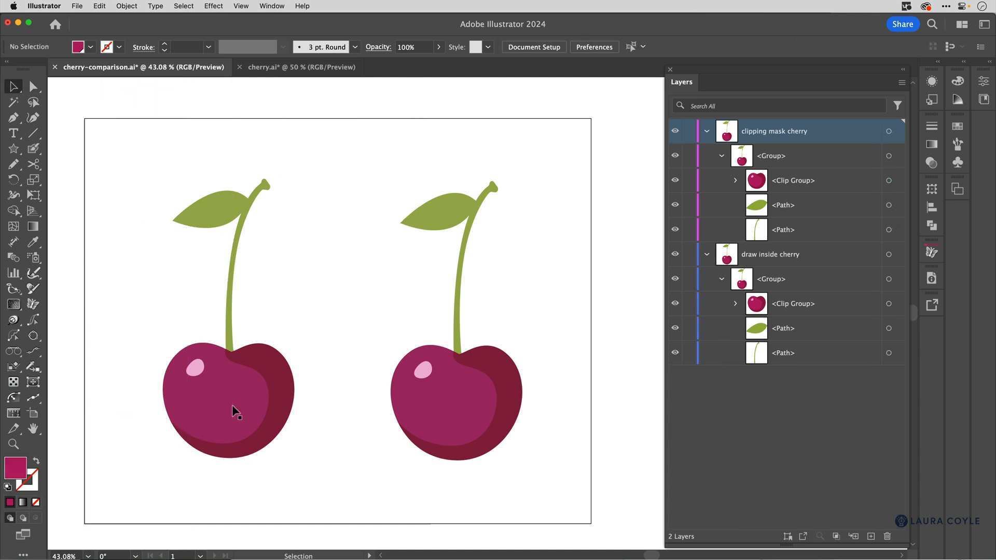
pyautogui.click(229, 400)
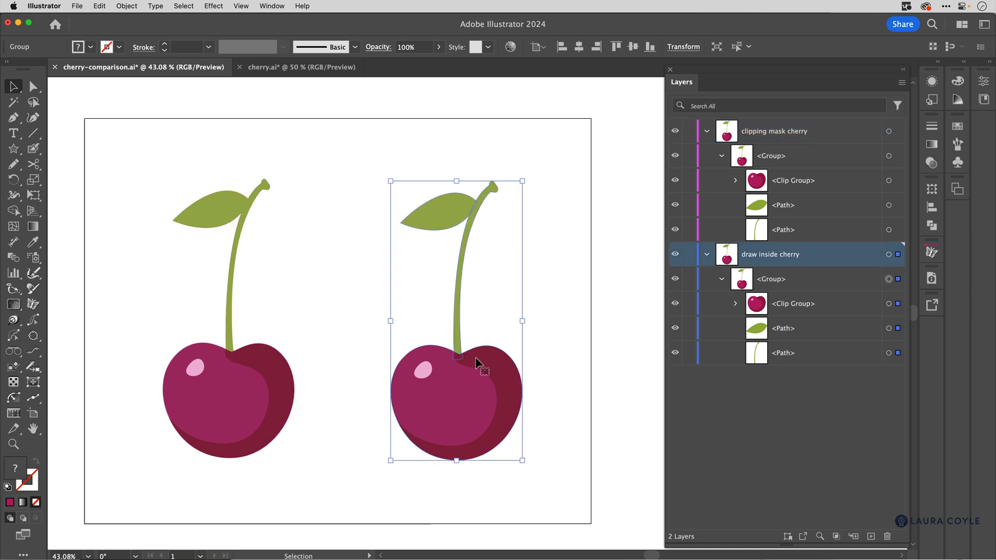
pyautogui.moveTo(826, 263)
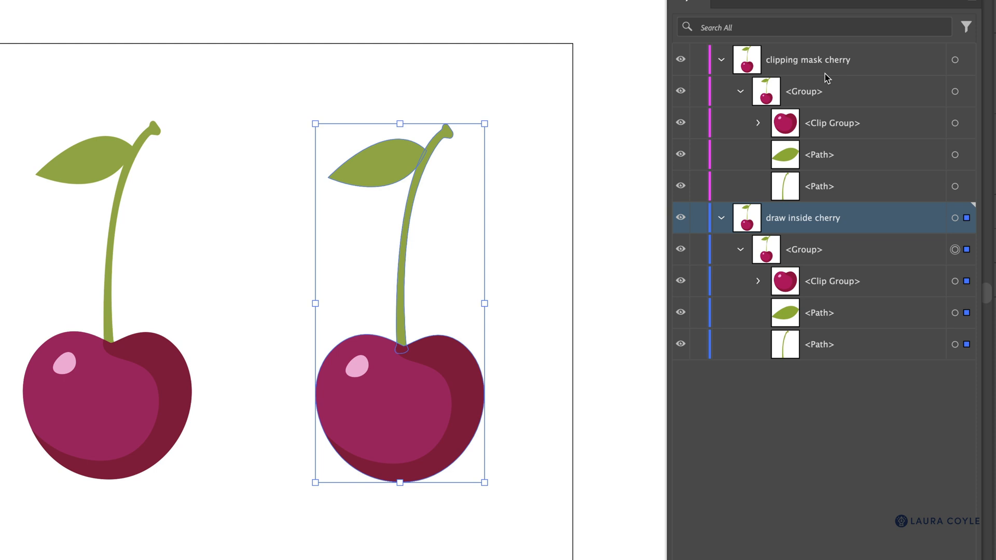
pyautogui.moveTo(759, 251)
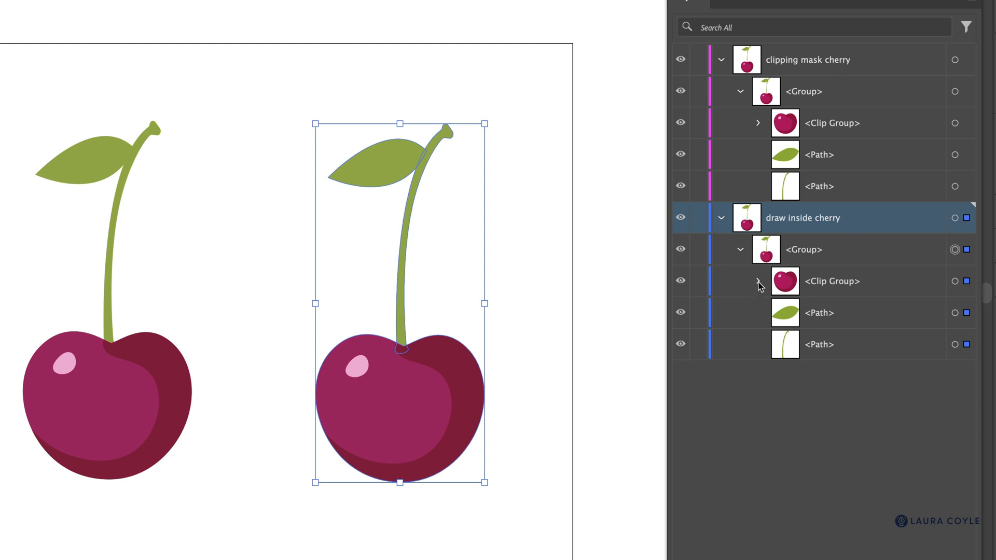
# Step: Expand both cherries' clip groups in the Layers panel to reveal their paths
pyautogui.click(757, 284)
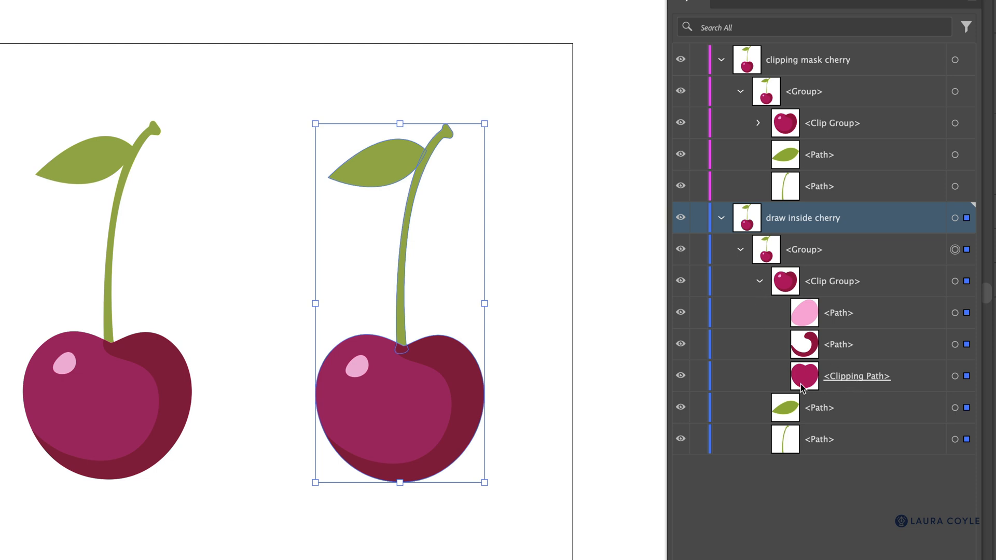
pyautogui.moveTo(810, 378)
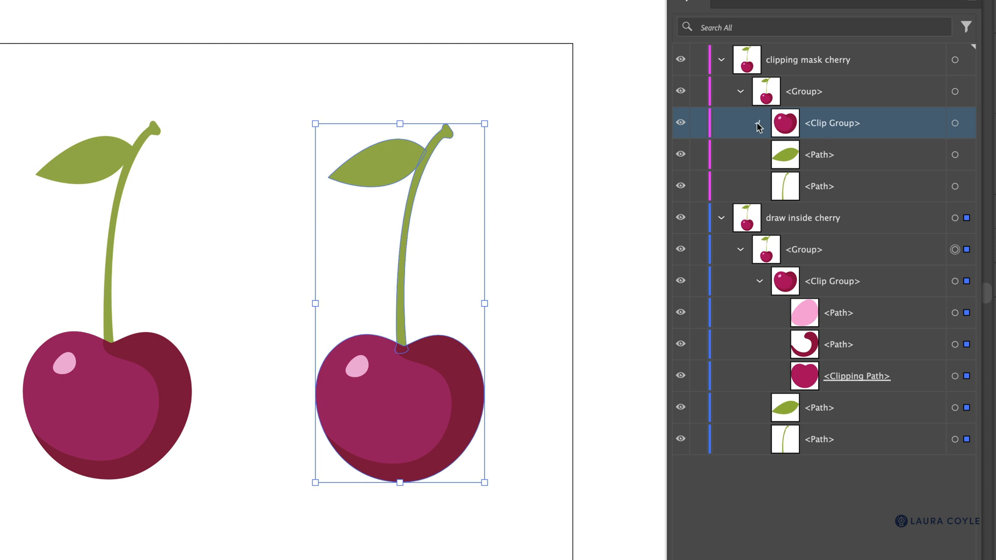
pyautogui.click(756, 122)
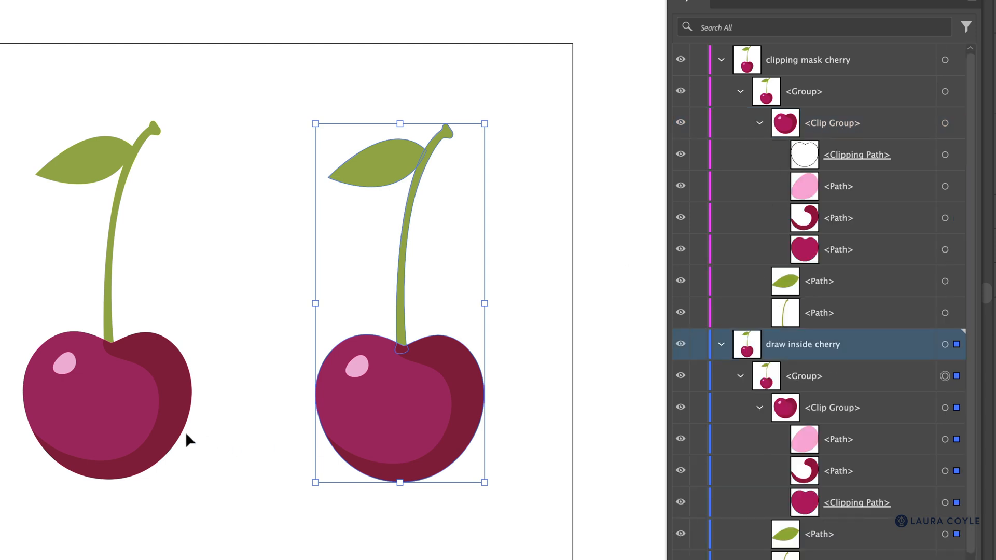
pyautogui.click(807, 59)
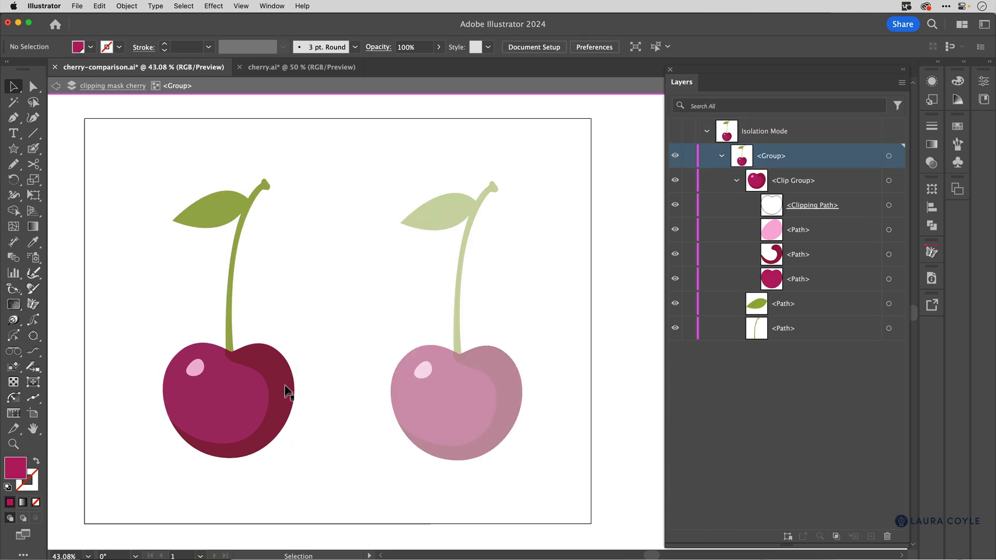
pyautogui.moveTo(248, 383)
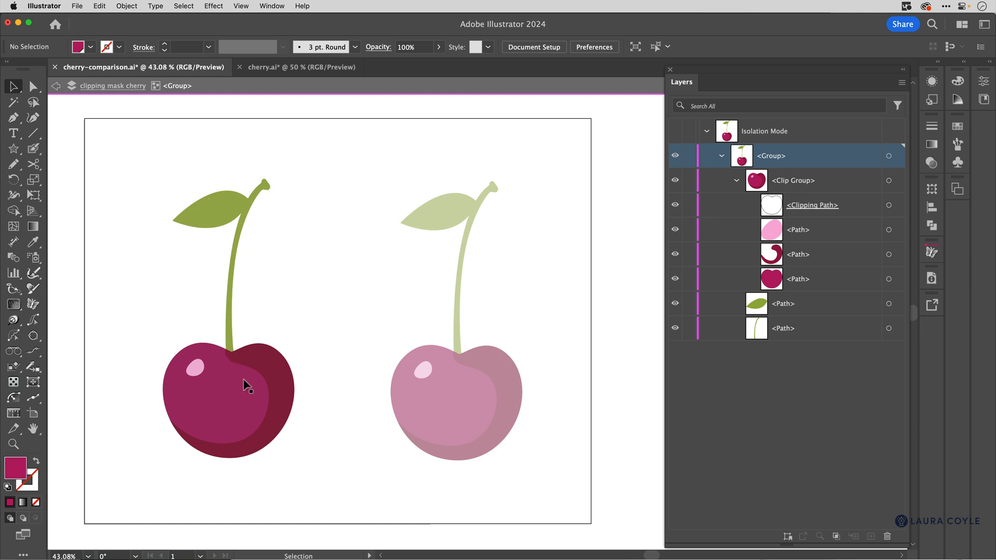
# Step: Isolate the left cherry's clip group and give the drawn stars a pink #F4AED6 fill
pyautogui.doubleClick(228, 381)
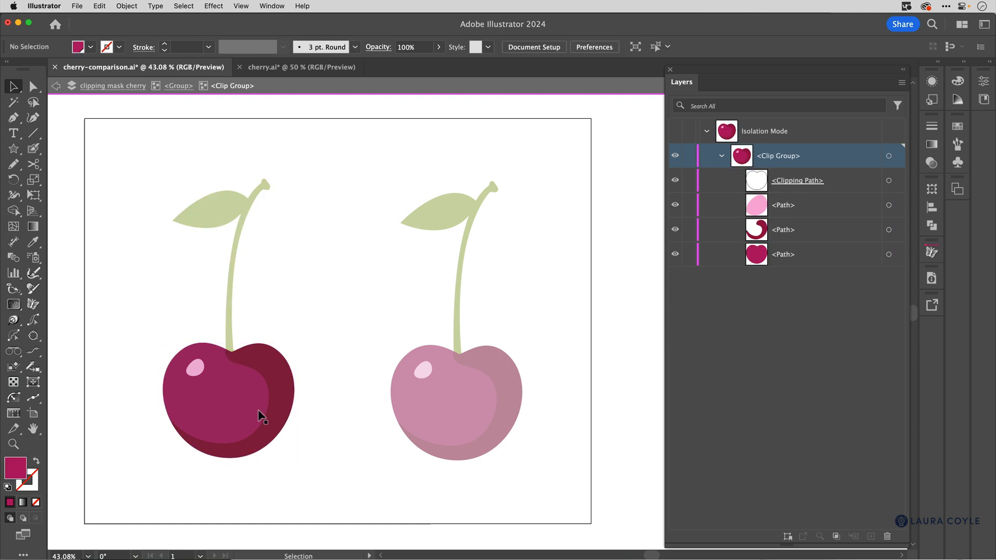
pyautogui.moveTo(264, 412)
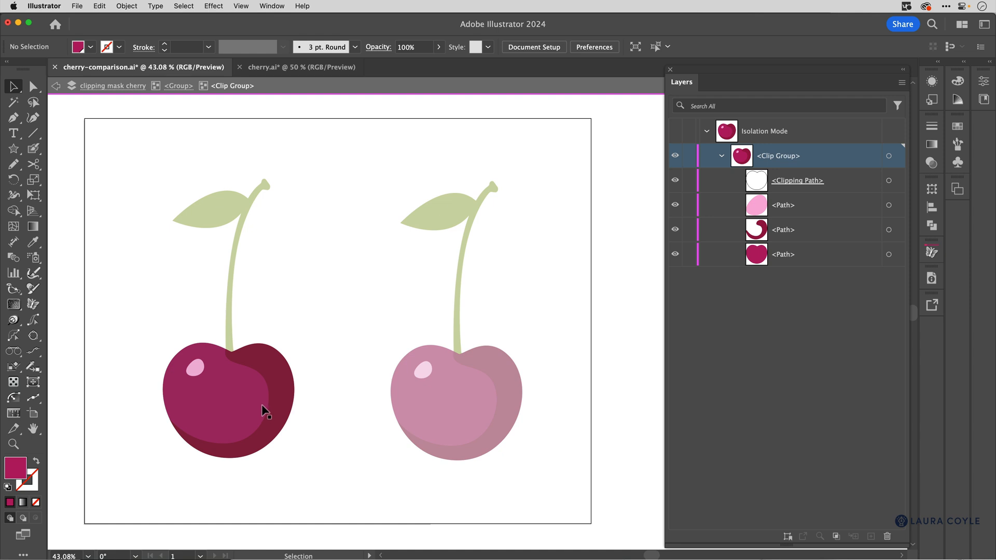
pyautogui.moveTo(809, 190)
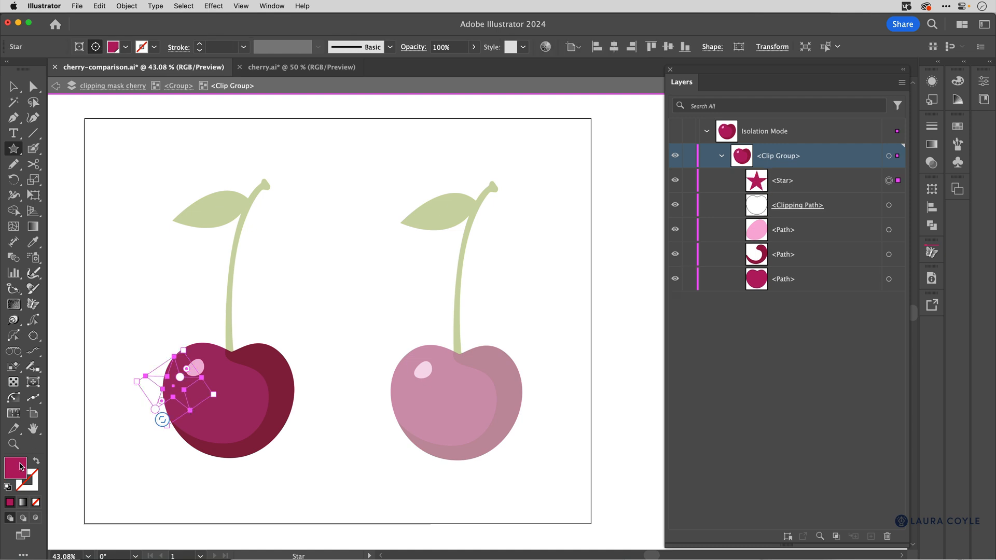
pyautogui.doubleClick(15, 468)
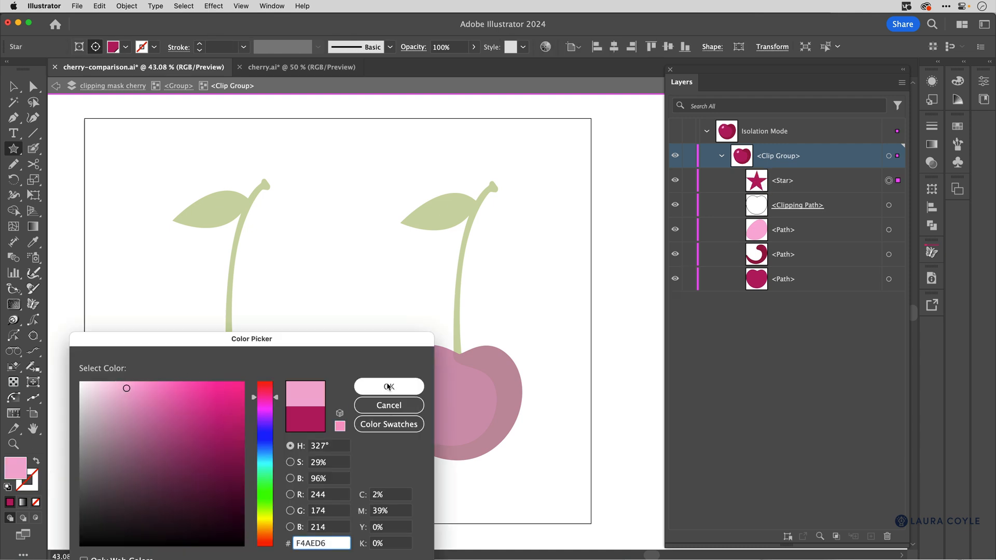
pyautogui.click(388, 386)
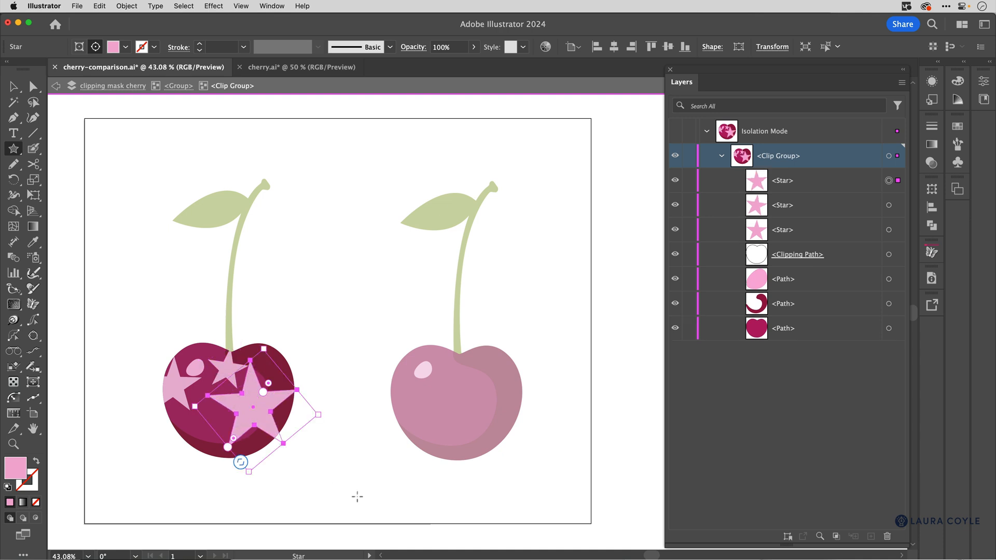
pyautogui.click(329, 462)
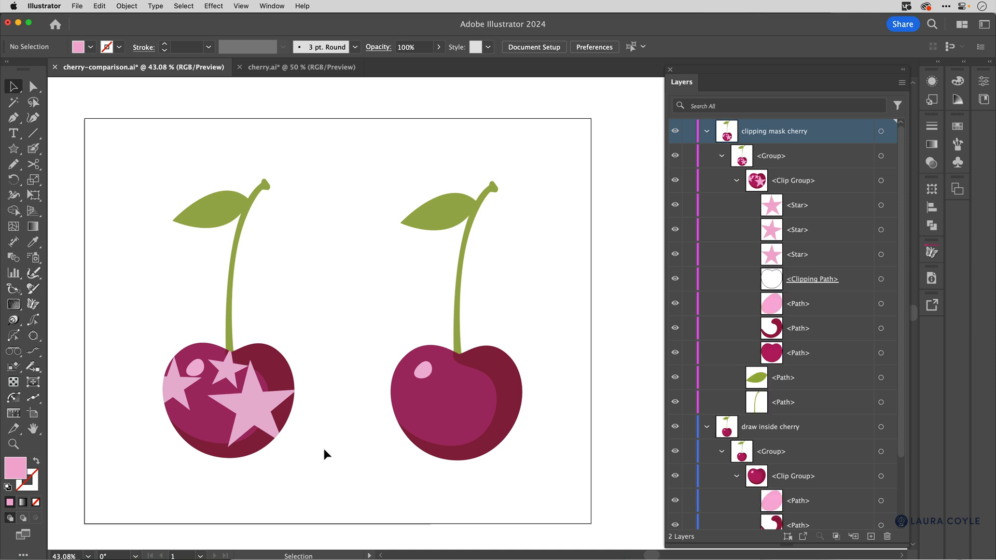
pyautogui.click(456, 394)
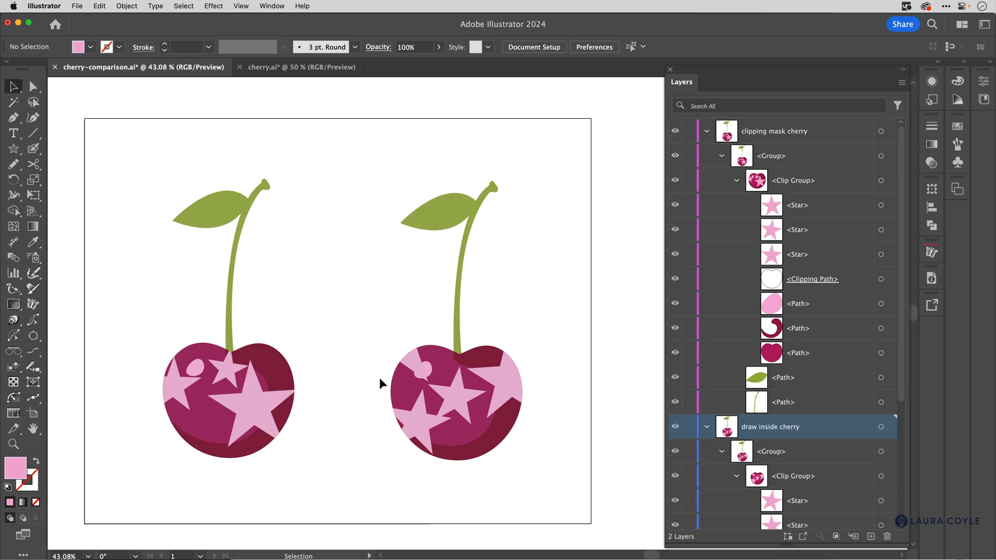
pyautogui.moveTo(309, 369)
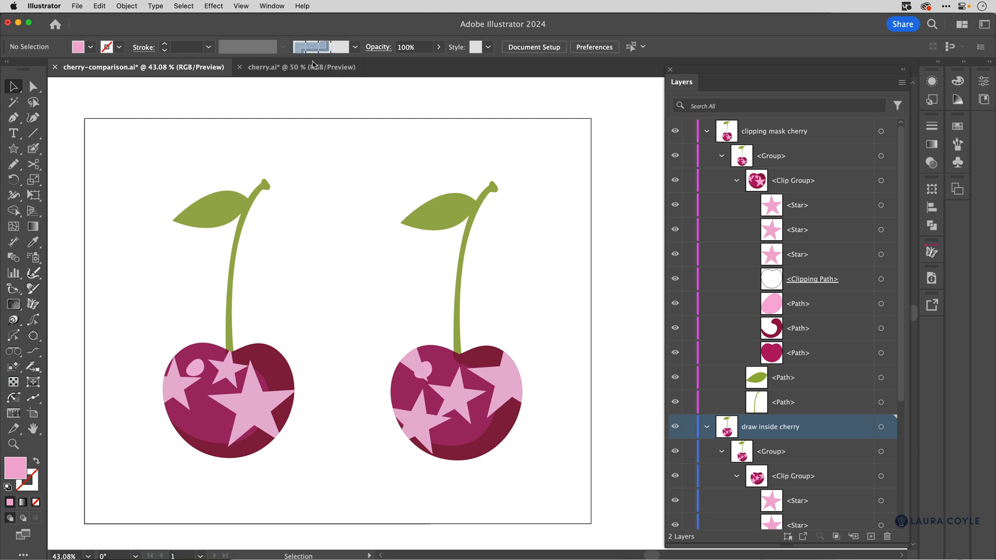
# Step: Switch to cherry.ai and expand the clipping mask layer to reveal its three paths
pyautogui.click(301, 66)
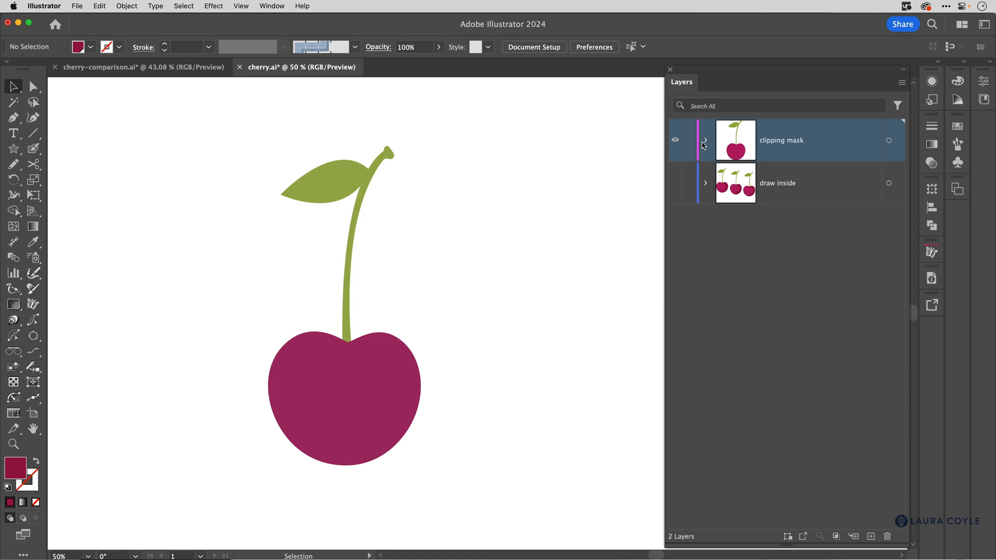
pyautogui.click(706, 140)
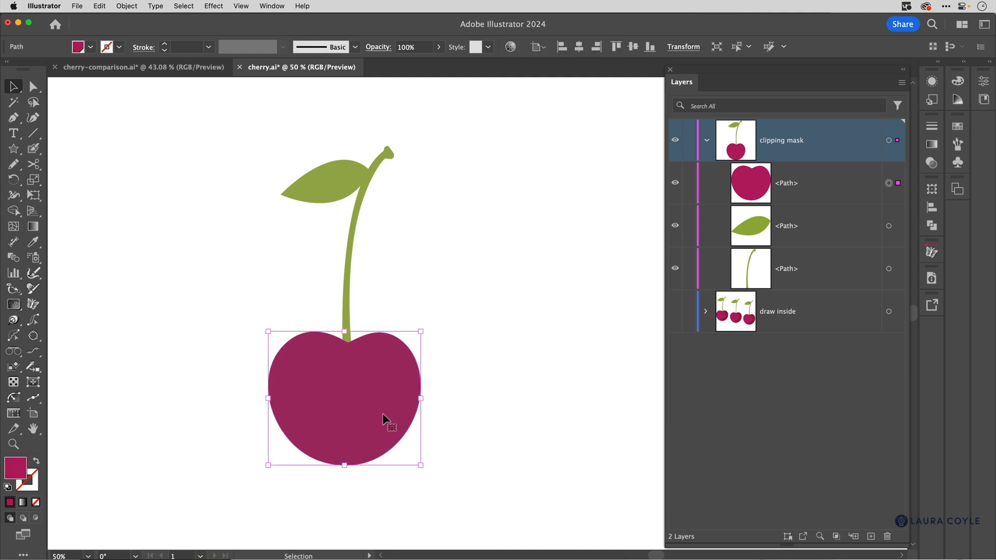
pyautogui.moveTo(639, 194)
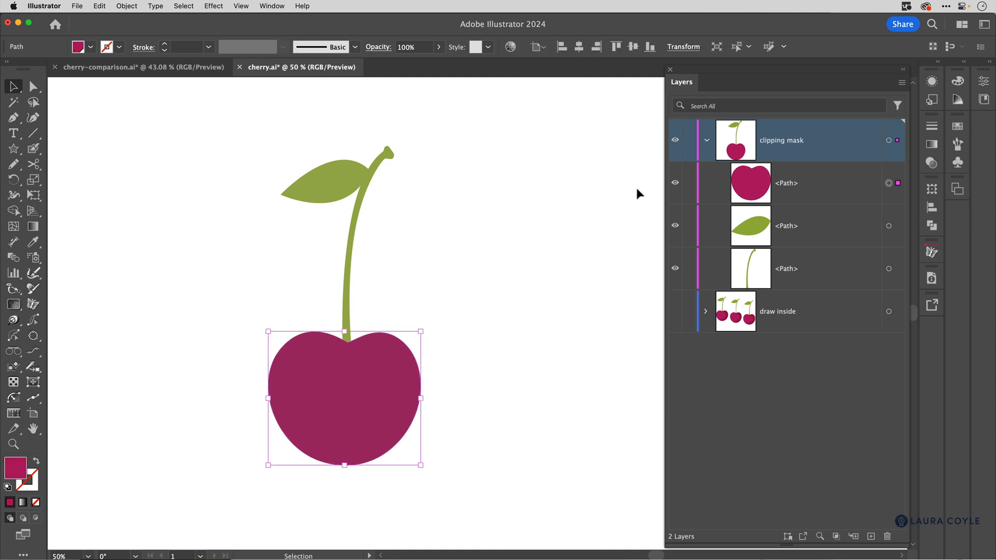
pyautogui.click(465, 304)
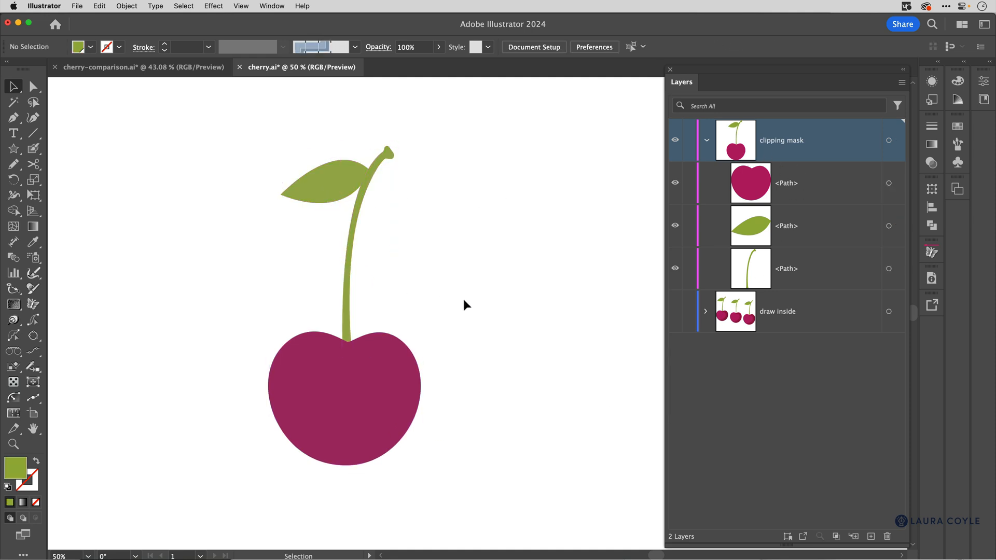
# Step: Select and then deselect the cherry body before picking up the brush
pyautogui.click(343, 401)
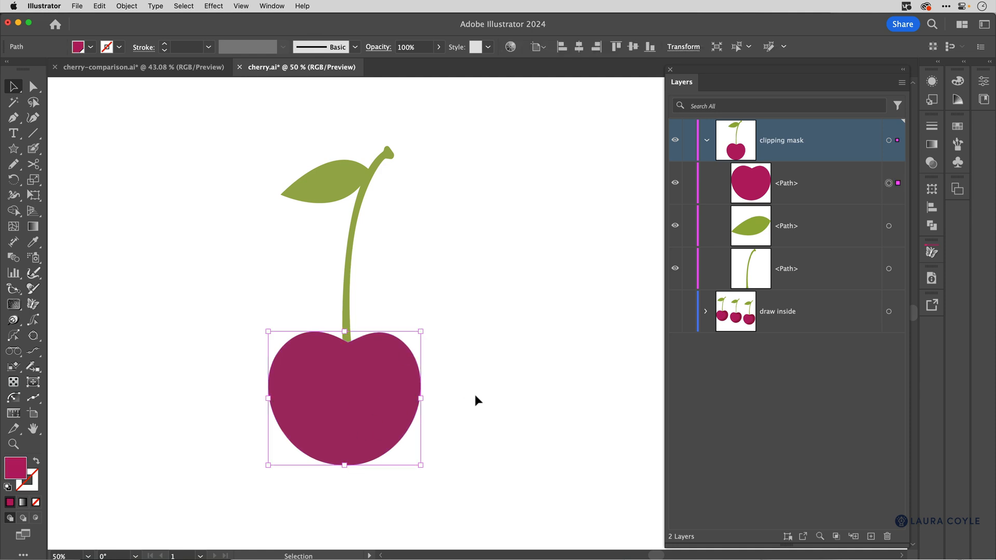
pyautogui.click(60, 191)
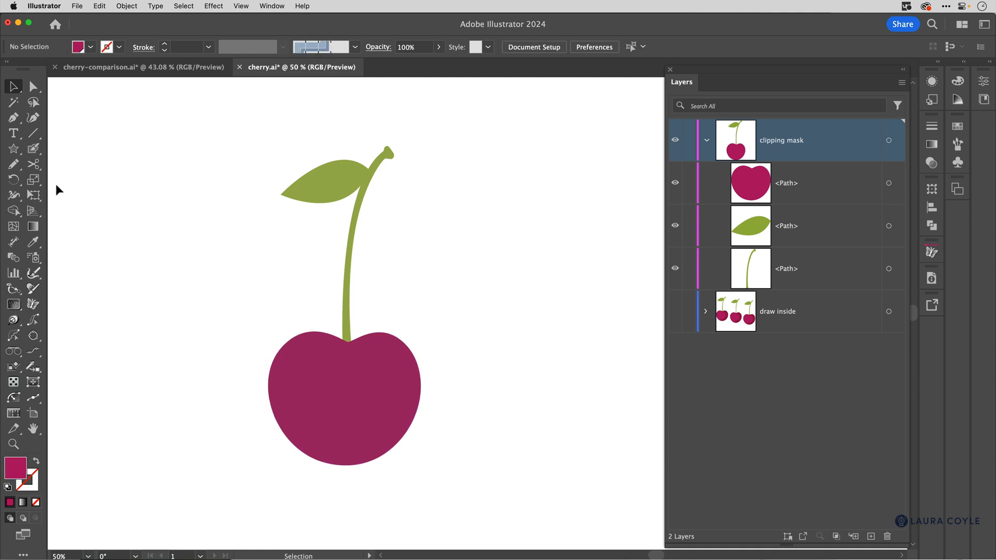
pyautogui.click(13, 149)
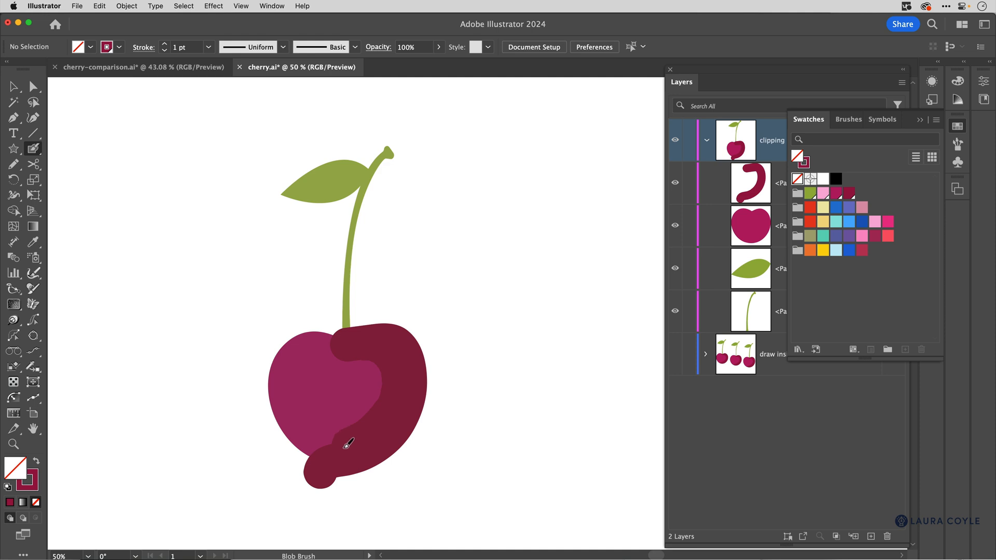
# Step: Select the newly painted dark crimson shadow shape and close the Swatches panel
pyautogui.click(14, 86)
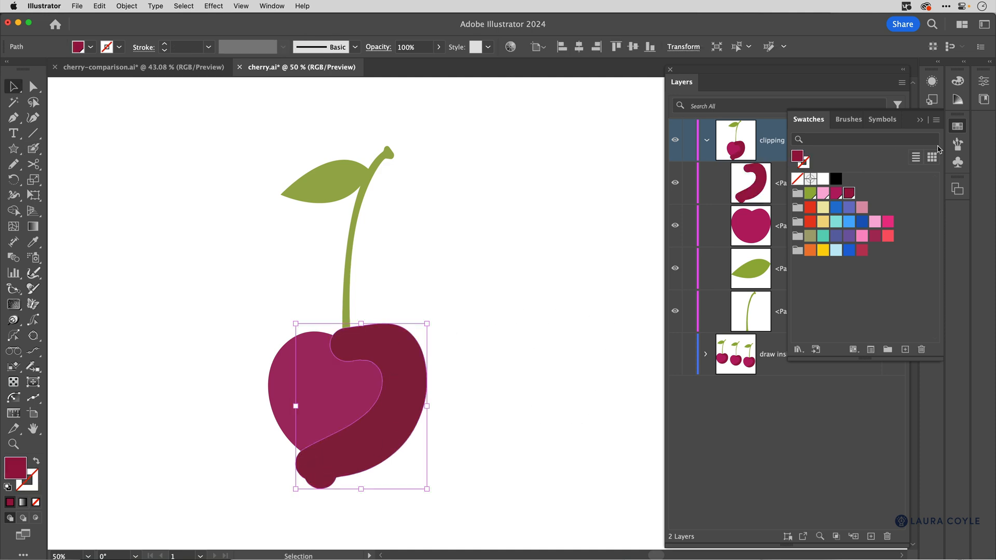
pyautogui.click(463, 354)
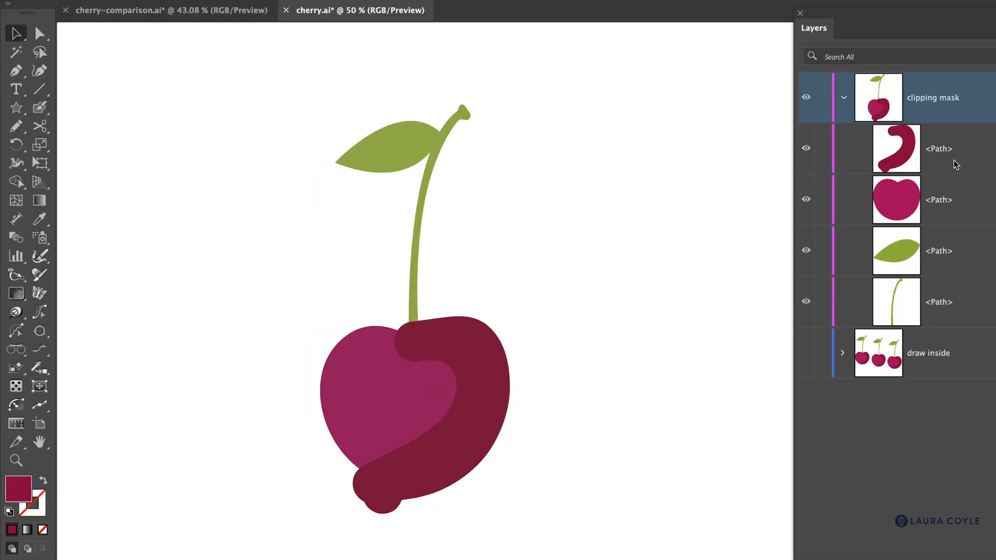
pyautogui.moveTo(978, 222)
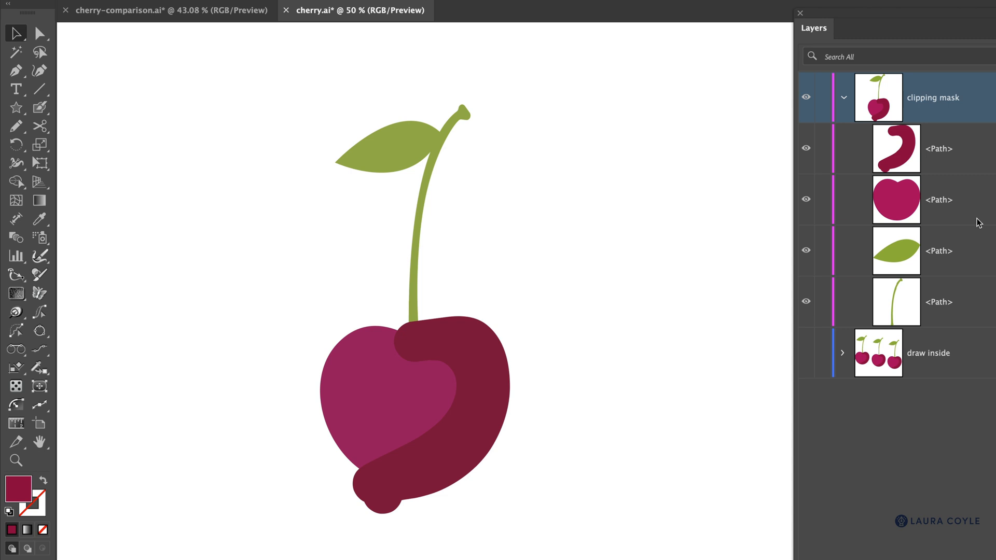
pyautogui.moveTo(368, 412)
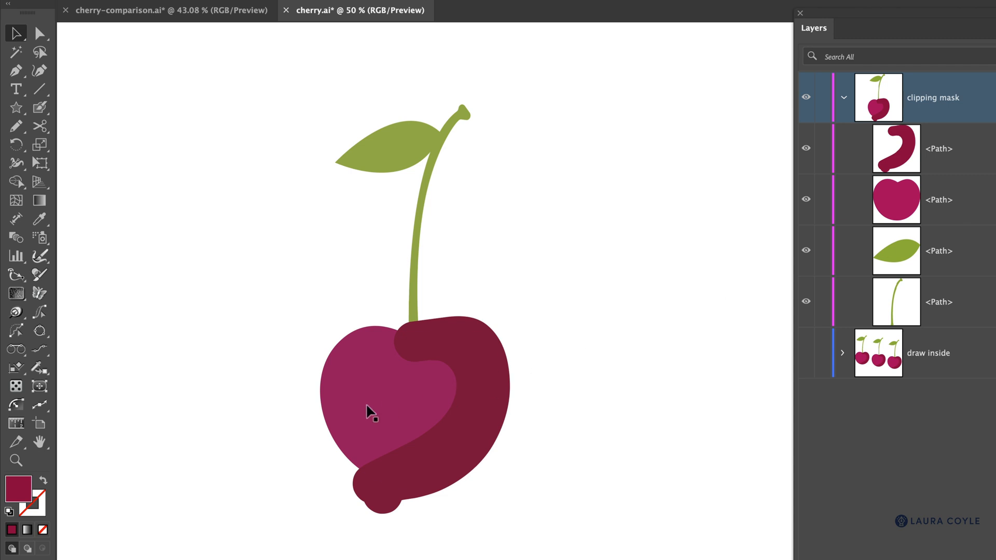
# Step: Select the cherry body so a copy can be pasted in front above the shadow
pyautogui.click(368, 413)
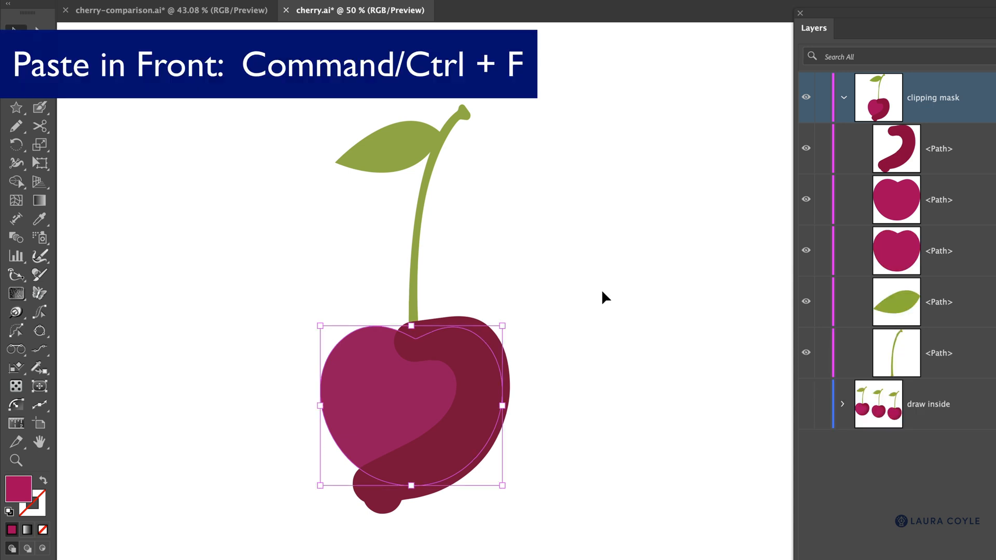
pyautogui.moveTo(921, 217)
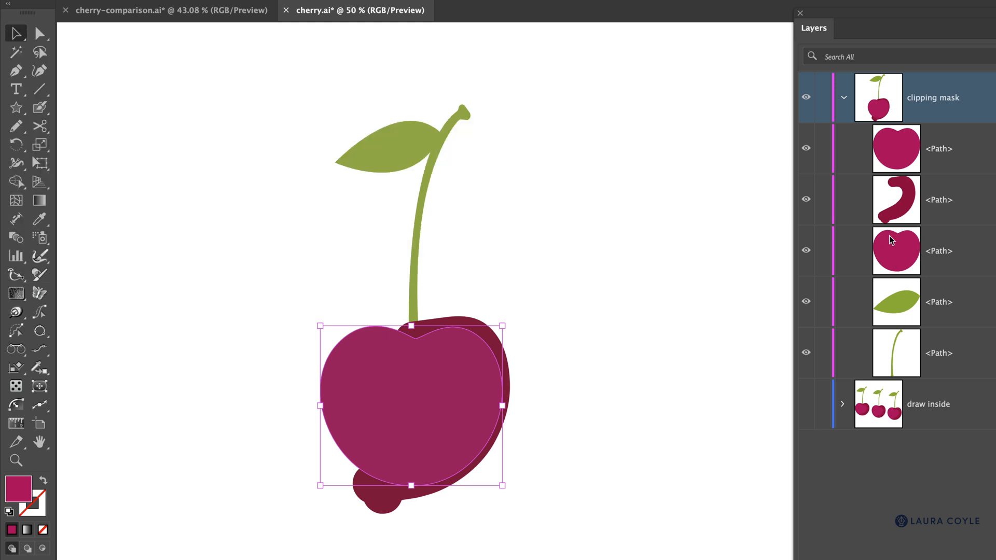
pyautogui.moveTo(892, 207)
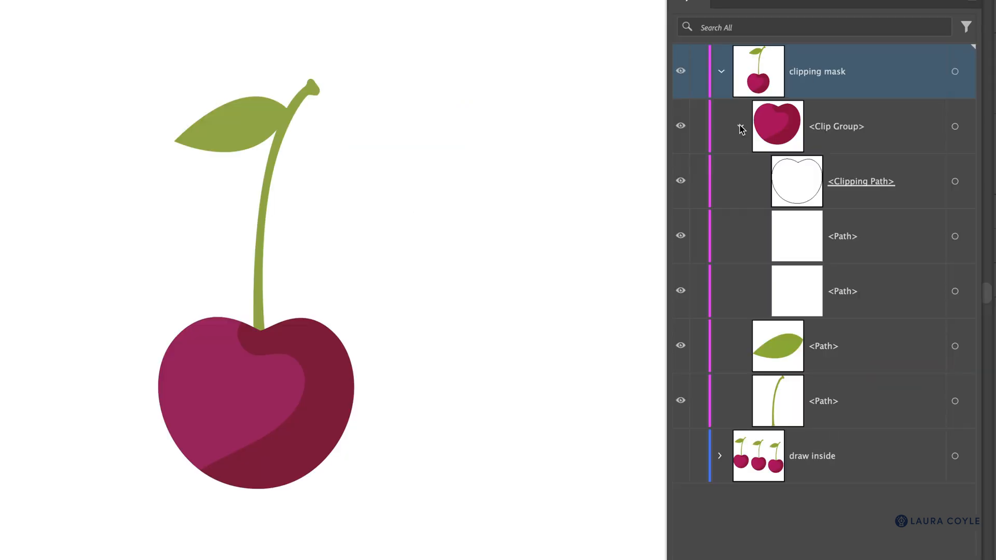
# Step: Expand the clip group in Layers to reveal the masked shadow and body
pyautogui.click(740, 125)
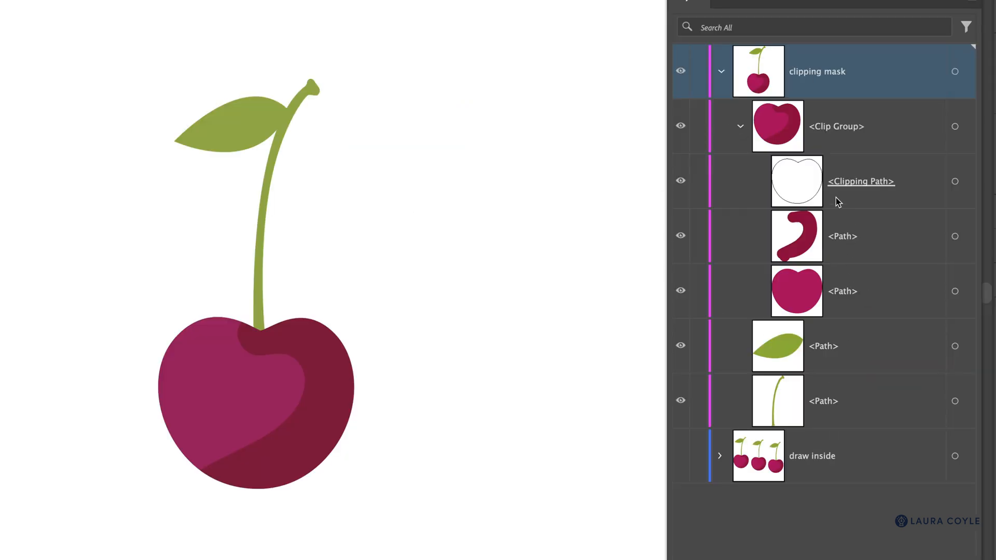
pyautogui.moveTo(832, 187)
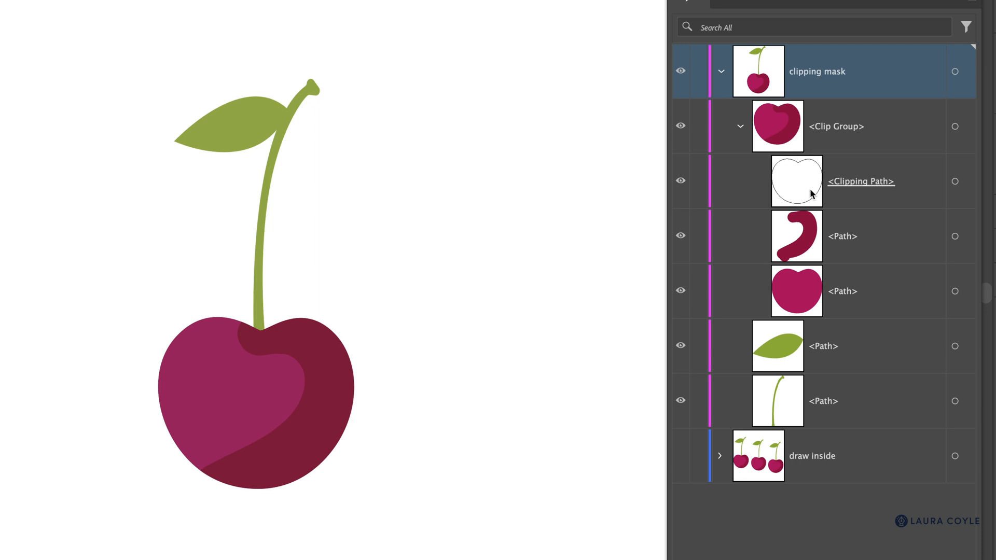
pyautogui.moveTo(796, 294)
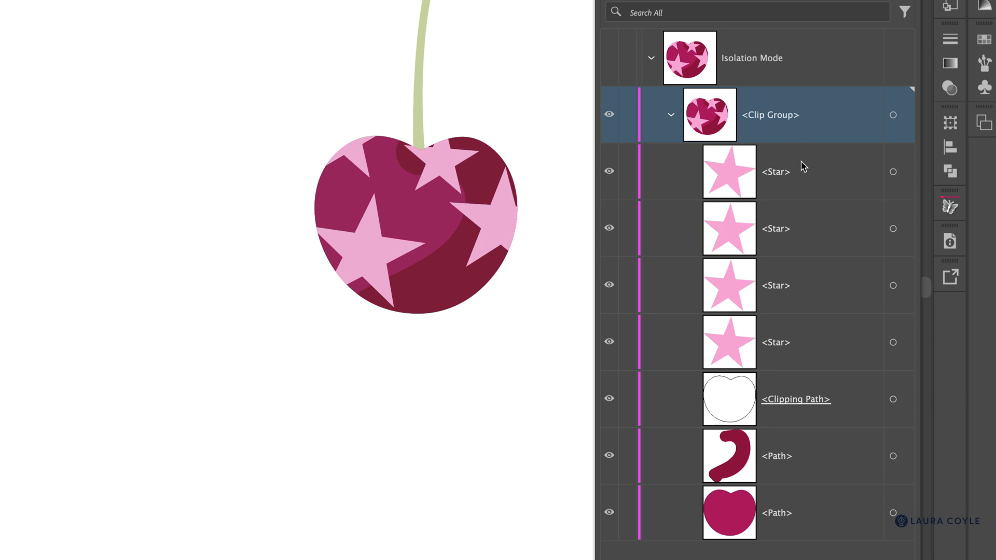
pyautogui.moveTo(853, 408)
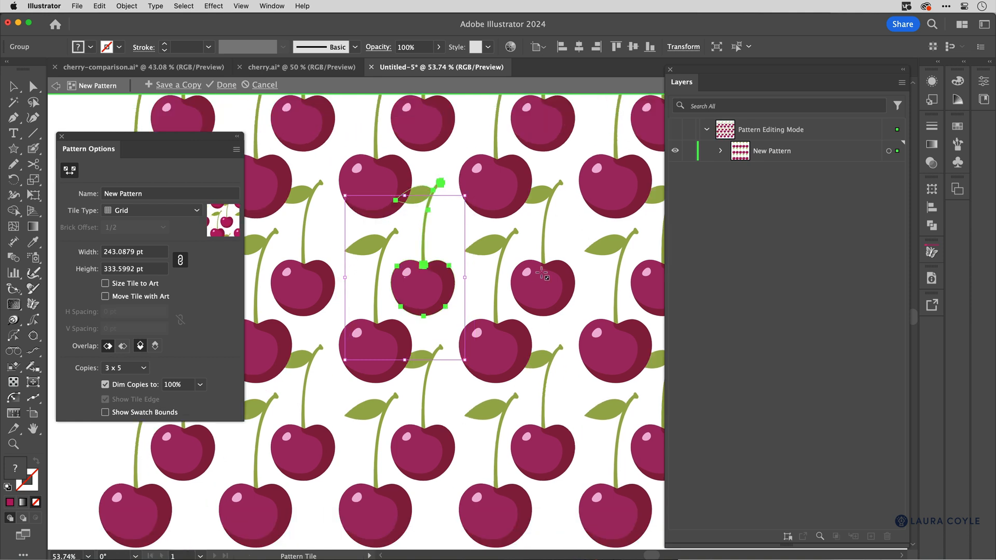
# Step: Select the tile's cherry and unlink harmony colours in Recolor Artwork to shift it to purple
pyautogui.click(510, 46)
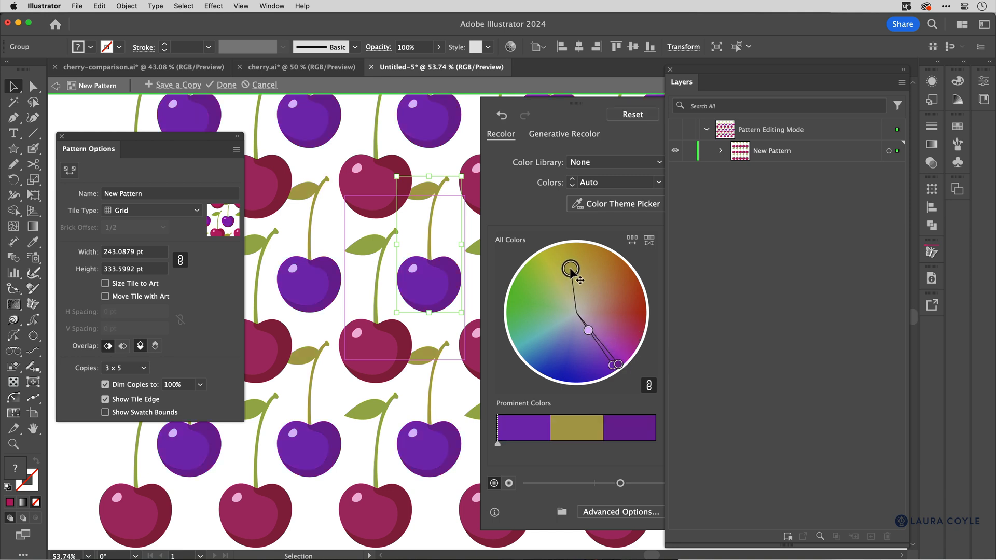
pyautogui.click(648, 385)
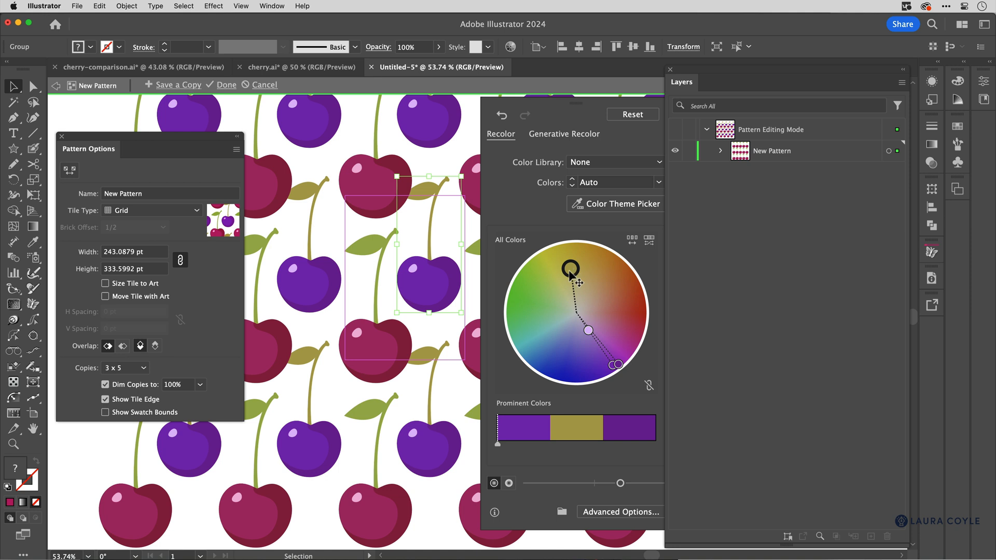